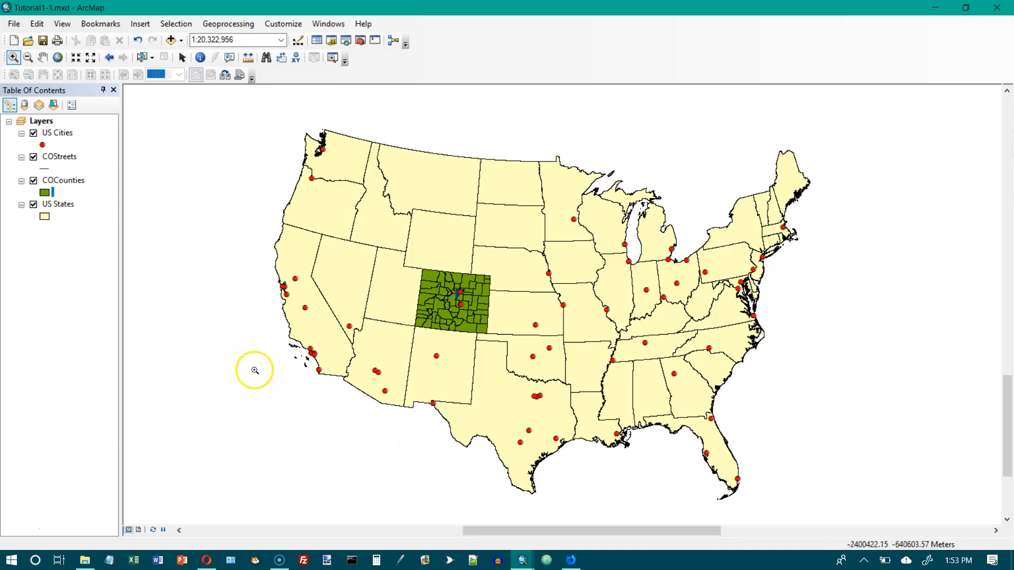
{"action": "mouse_move", "coordinate": [459, 319]}
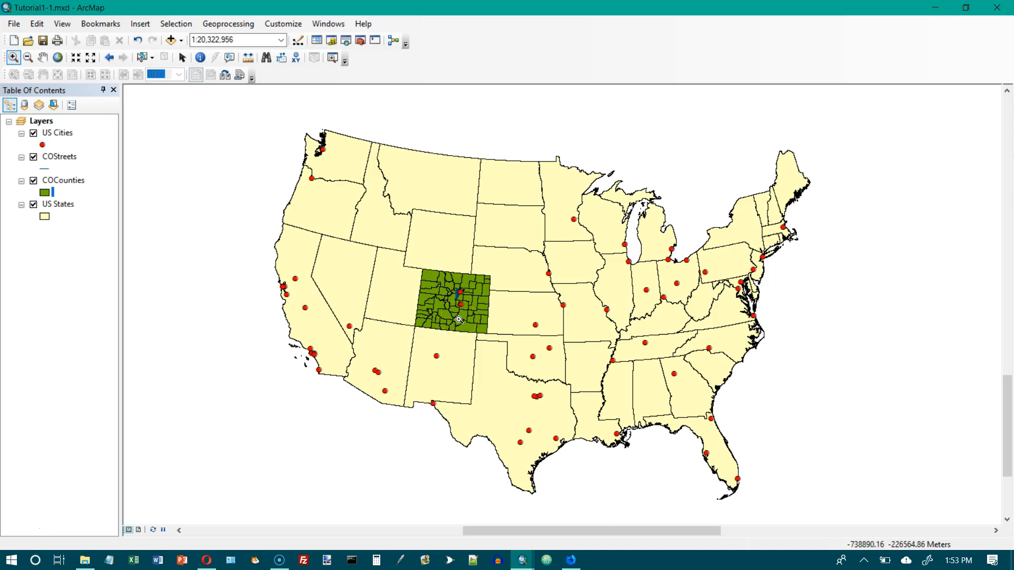
{"action": "mouse_move", "coordinate": [231, 183]}
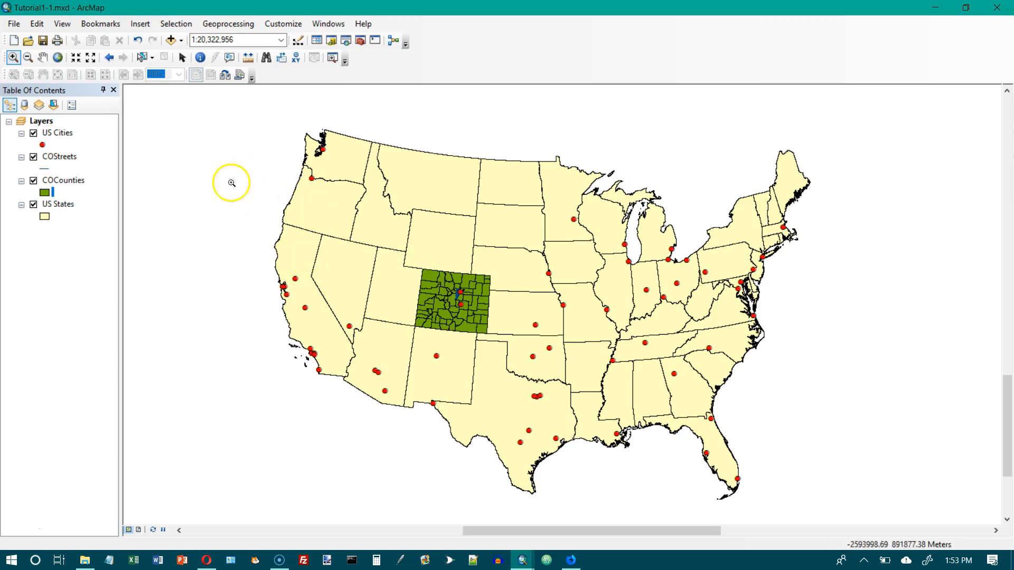
{"action": "mouse_move", "coordinate": [262, 120]}
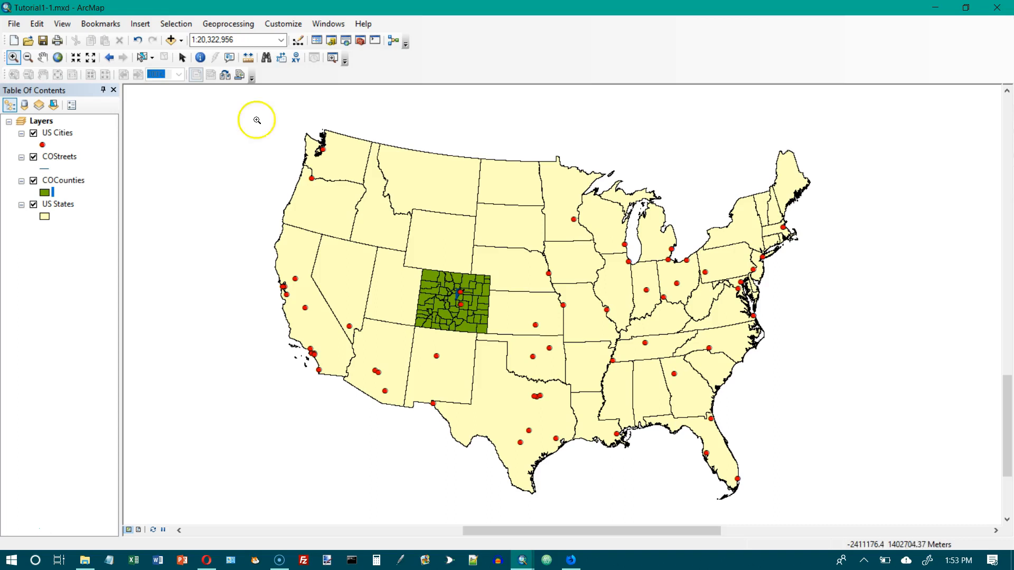
Step: Save the map document under the new file name Tutorial1-3.mxd via Save As
{"action": "left_click", "coordinate": [13, 24]}
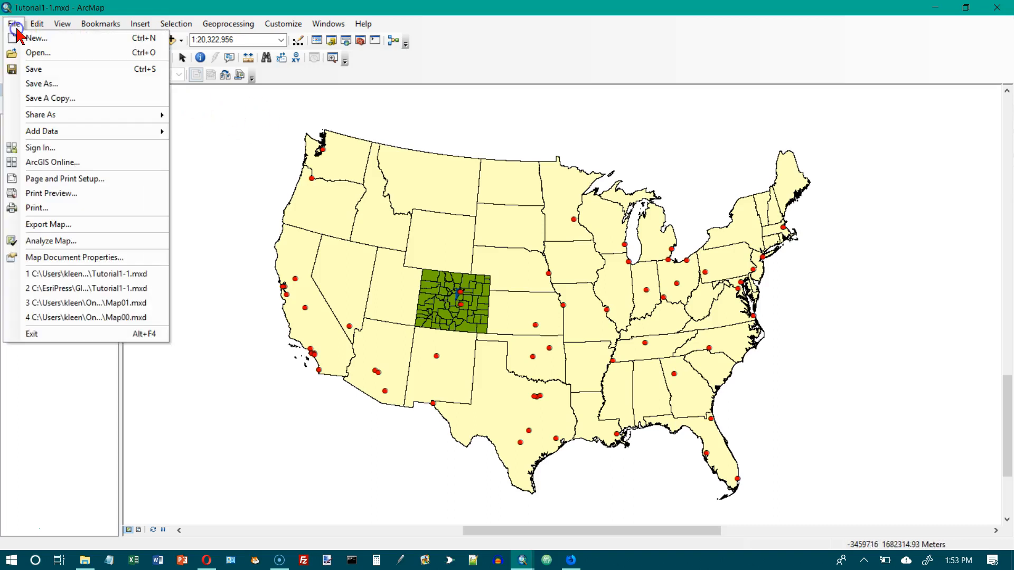
{"action": "left_click", "coordinate": [41, 84]}
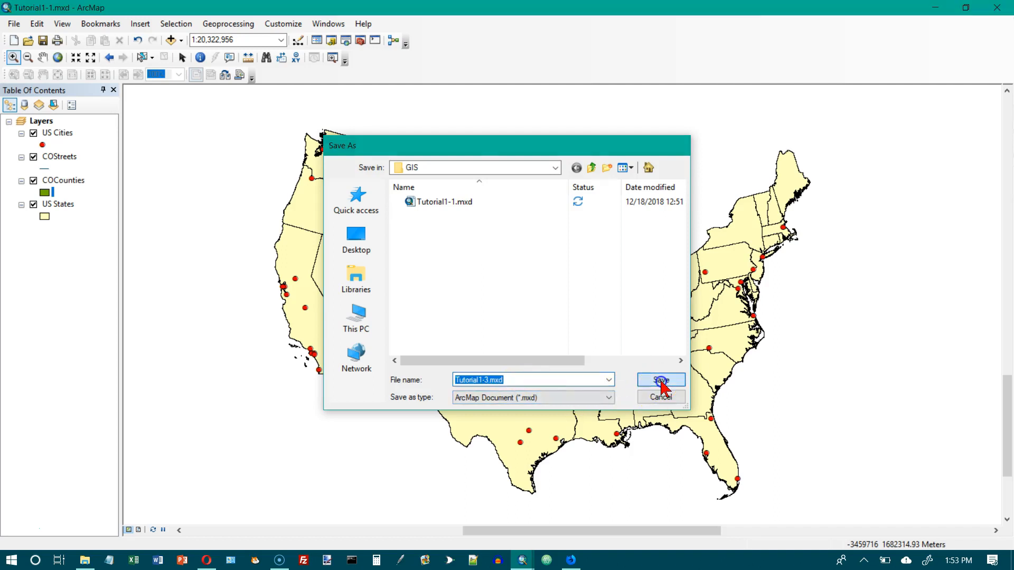
{"action": "left_click", "coordinate": [660, 380]}
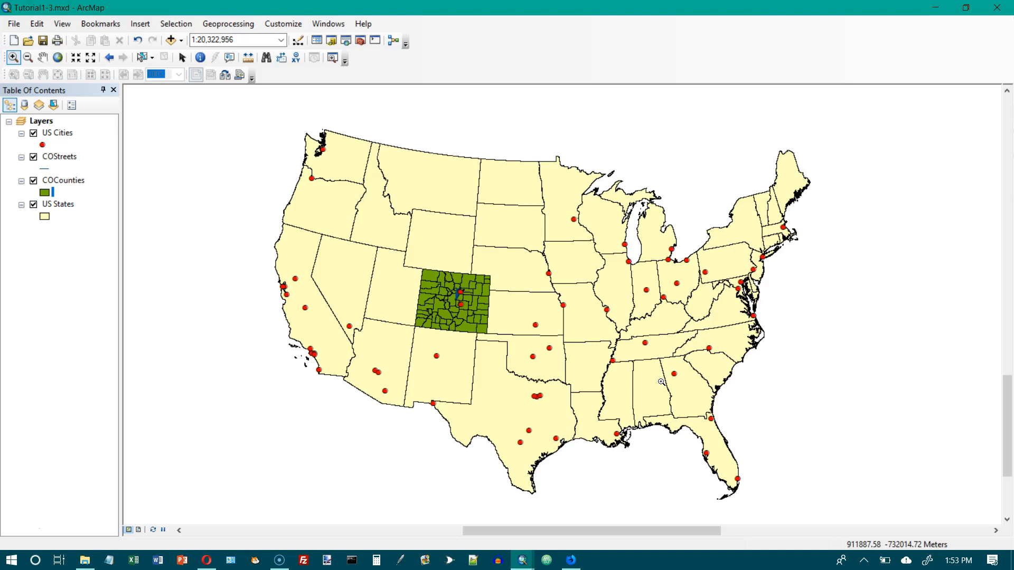
Step: Drag a Zoom In box around Florida and the Gulf coast, reaching roughly 1:4,661,787
{"action": "left_click", "coordinate": [13, 57]}
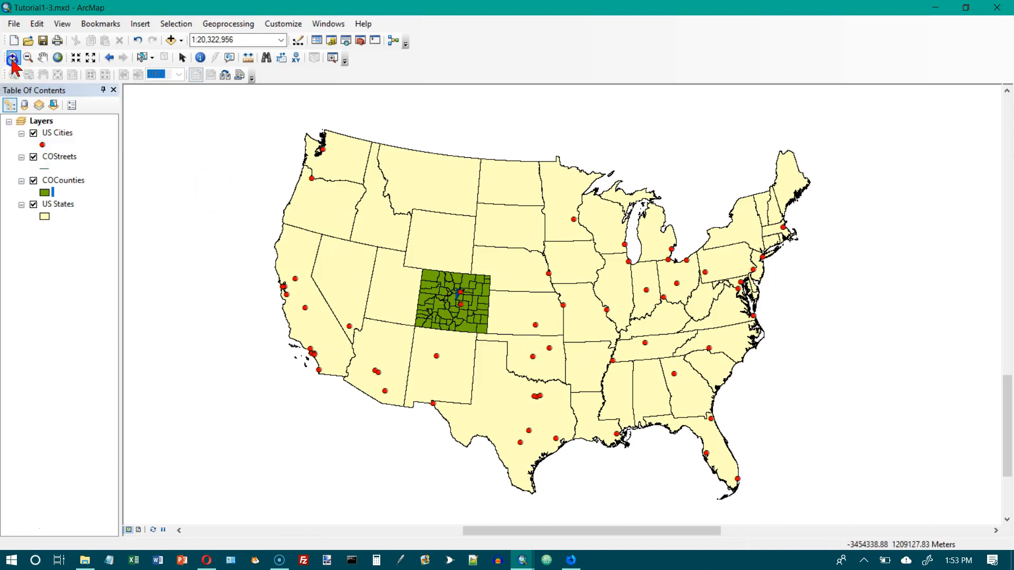
{"action": "left_click", "coordinate": [12, 58]}
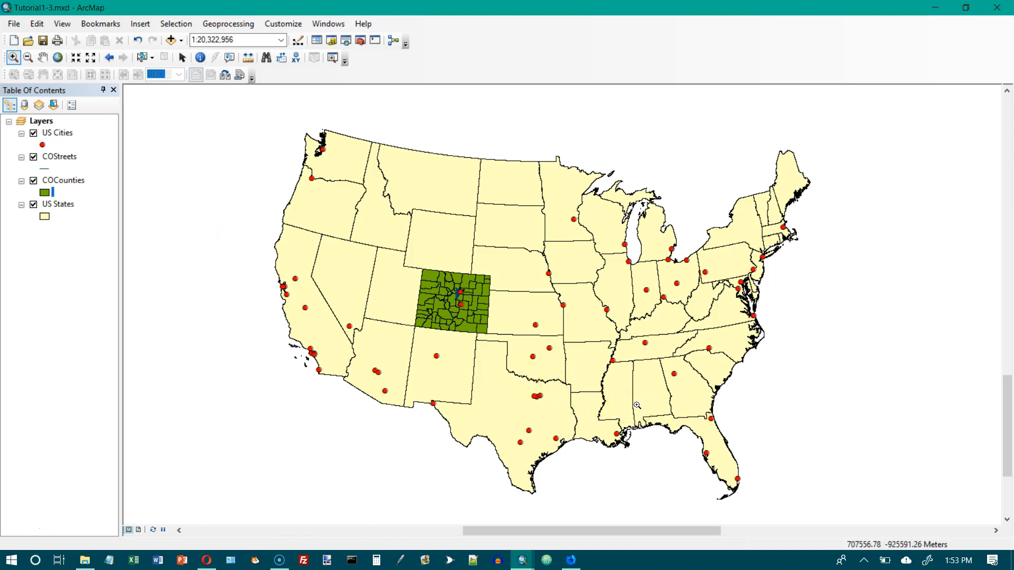
{"action": "mouse_move", "coordinate": [630, 407]}
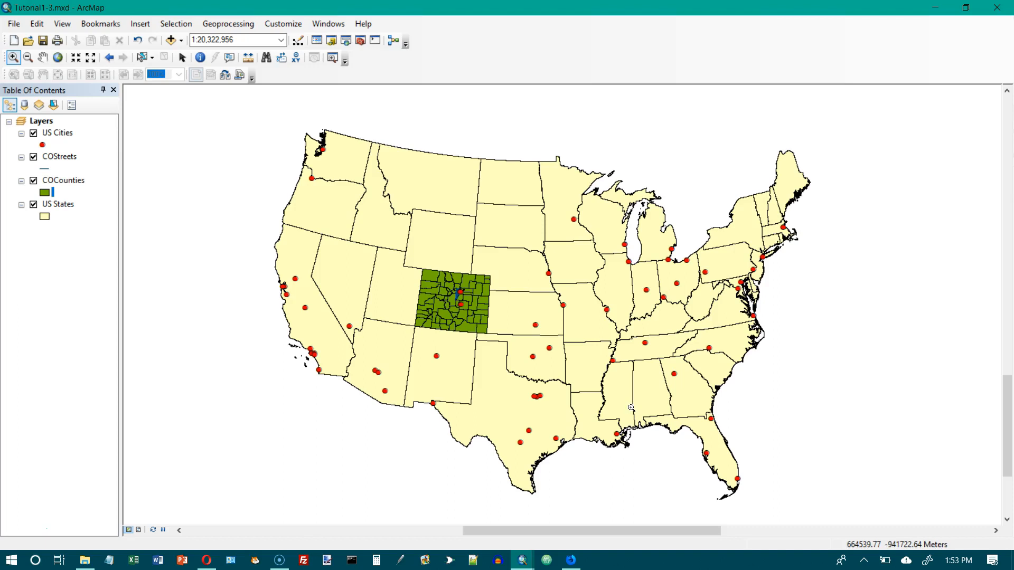
{"action": "left_click_drag", "start_coordinate": [631, 407], "coordinate": [745, 508]}
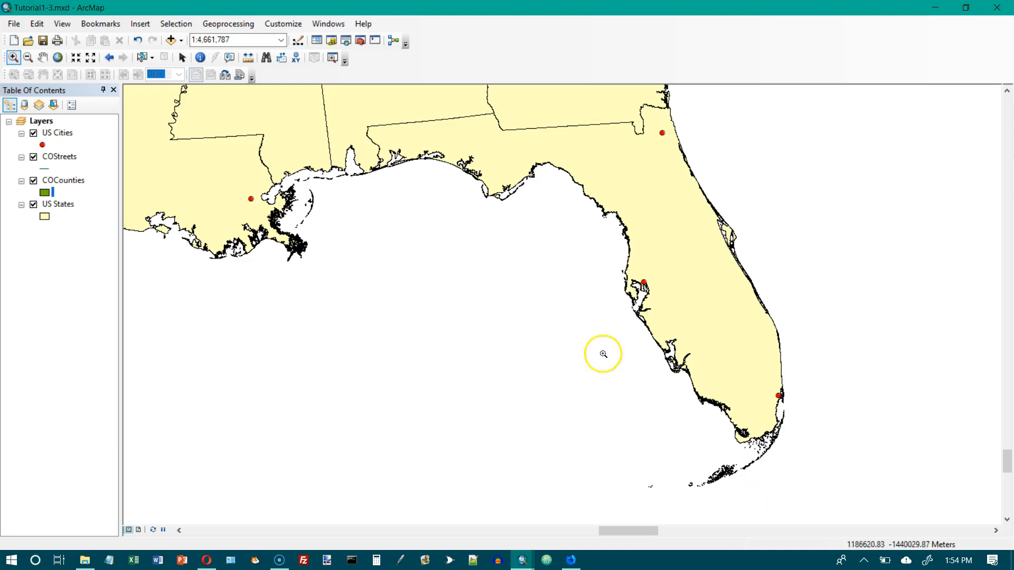
{"action": "mouse_move", "coordinate": [76, 58]}
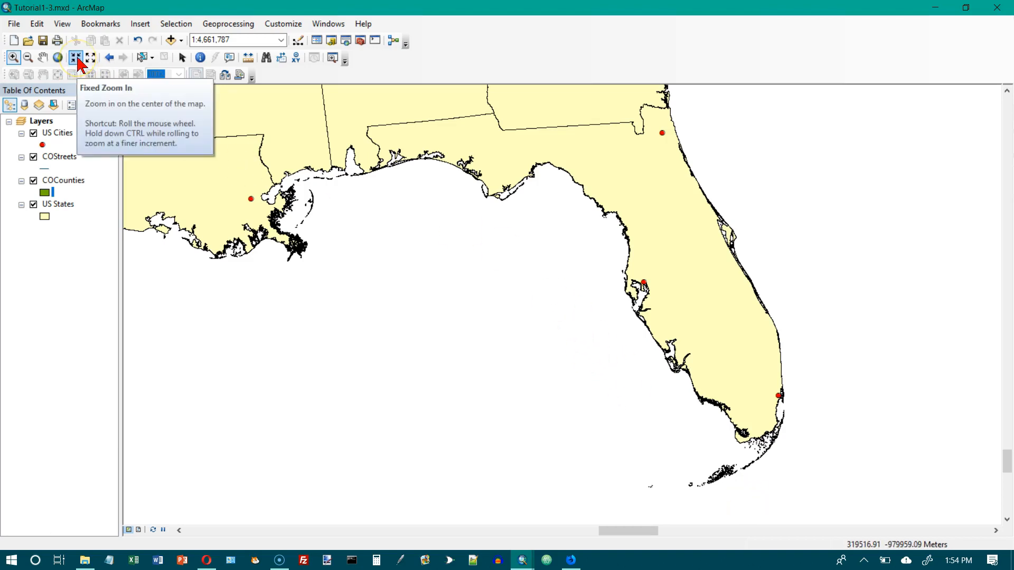
Step: Fixed-zoom in toward Tampa Bay, then fixed-zoom out to a 1:4,000,000 Florida view
{"action": "left_click", "coordinate": [76, 58]}
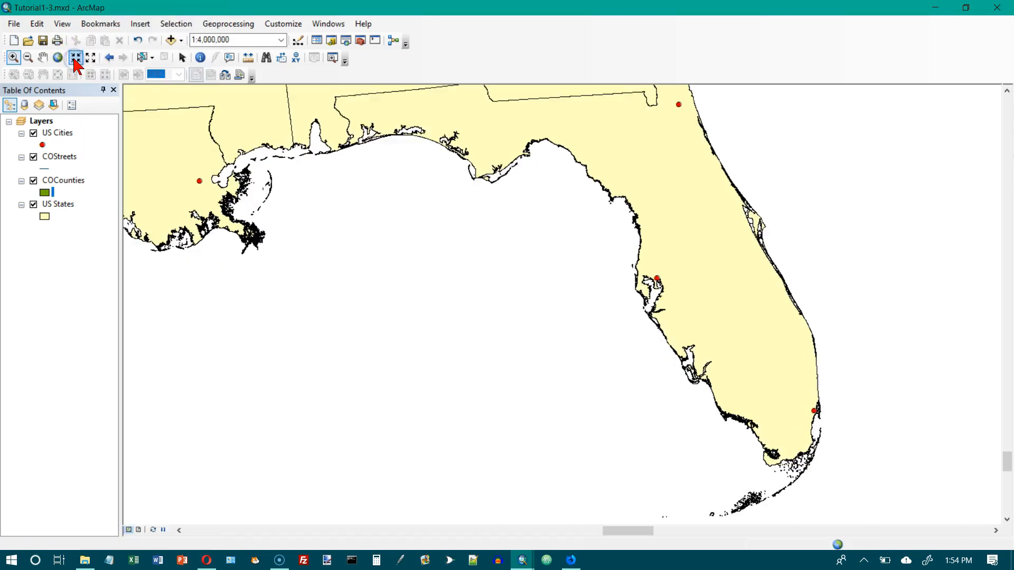
{"action": "mouse_move", "coordinate": [75, 58]}
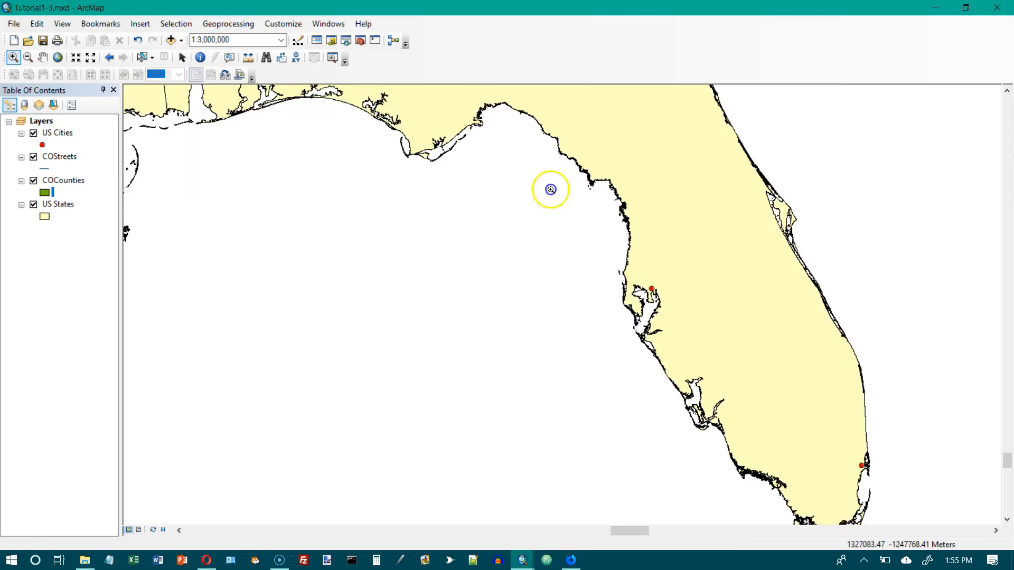
{"action": "left_click", "coordinate": [550, 190]}
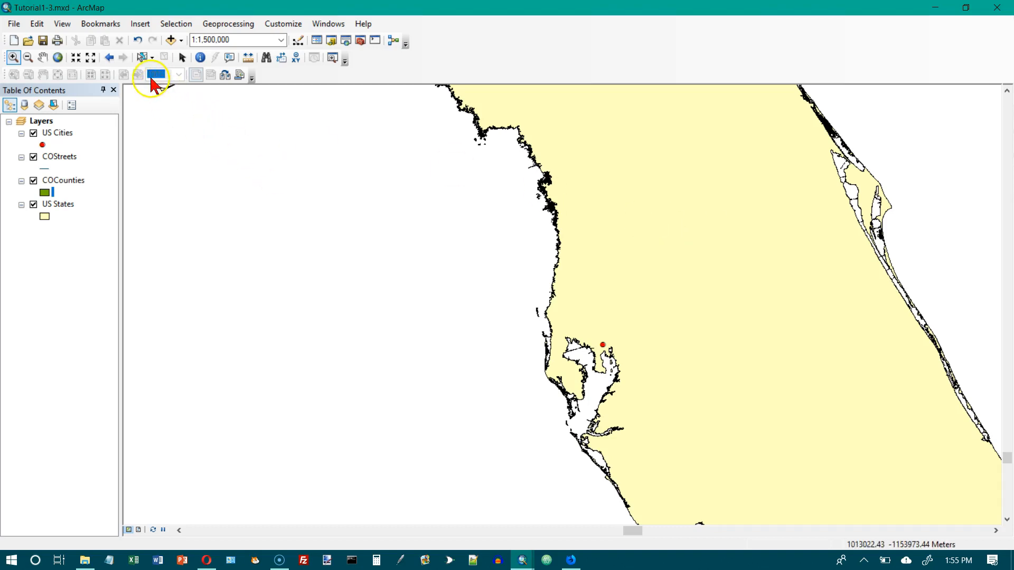
{"action": "mouse_move", "coordinate": [91, 57]}
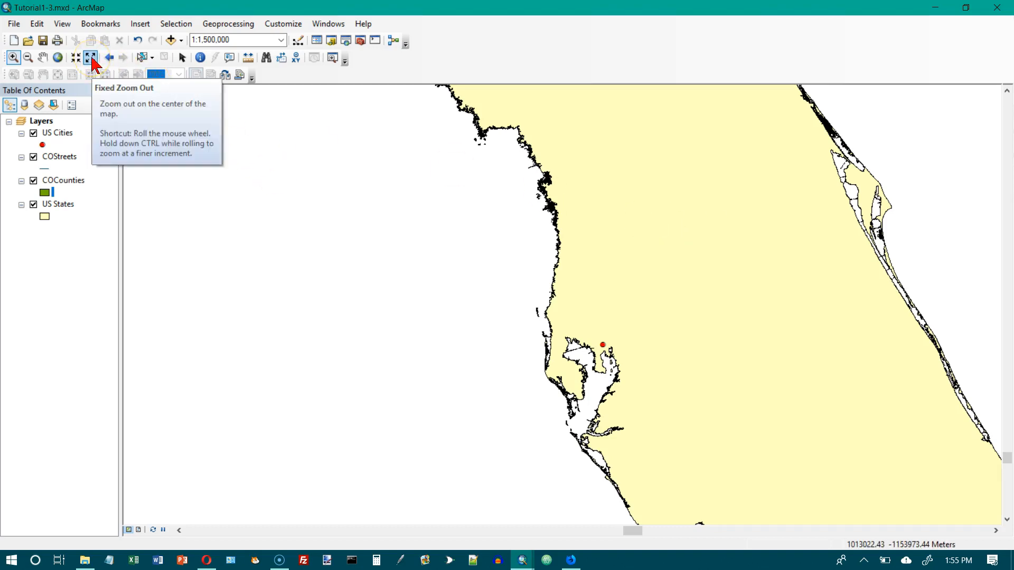
{"action": "left_click", "coordinate": [90, 58]}
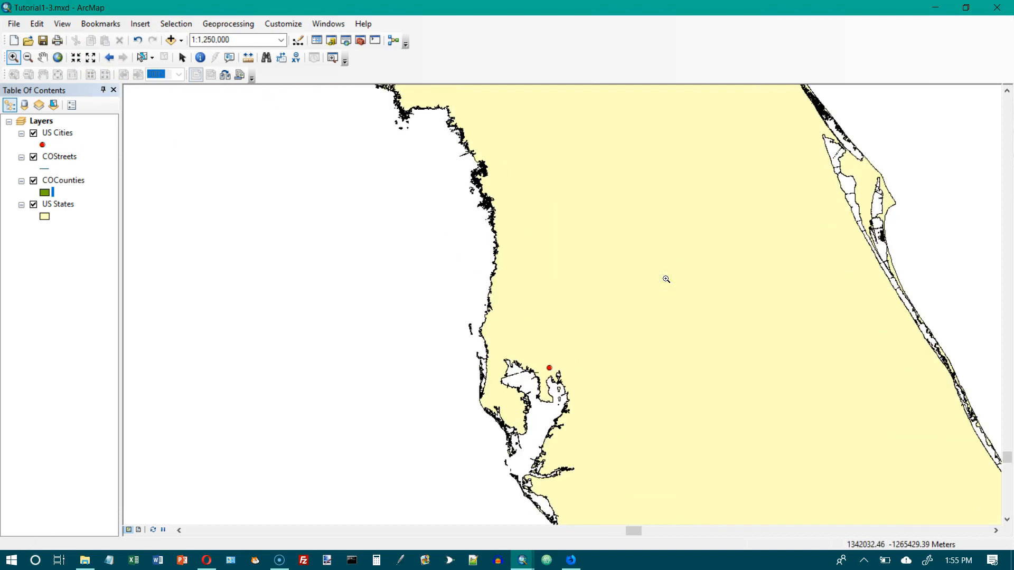
{"action": "left_click", "coordinate": [90, 57]}
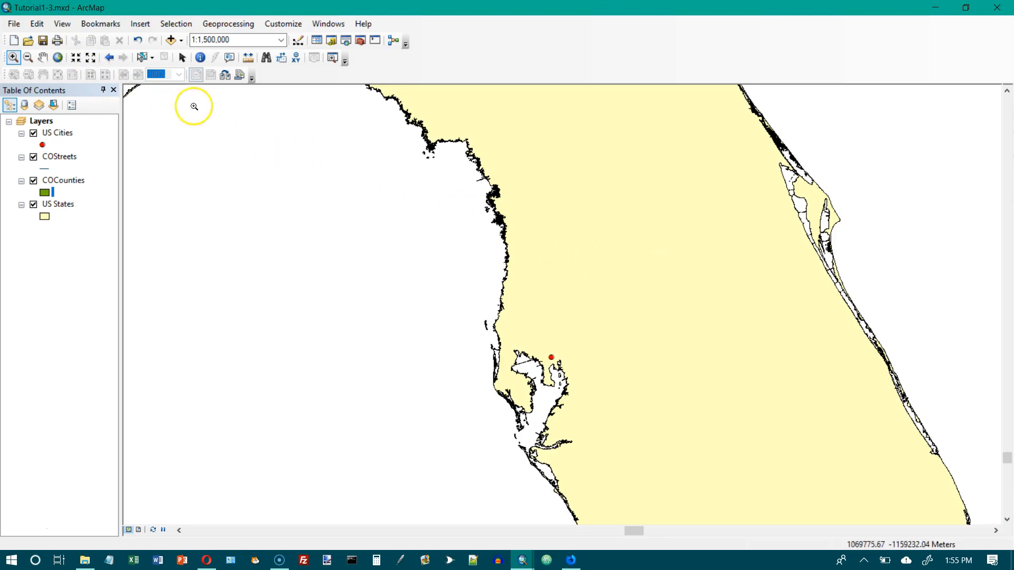
{"action": "left_click", "coordinate": [90, 58]}
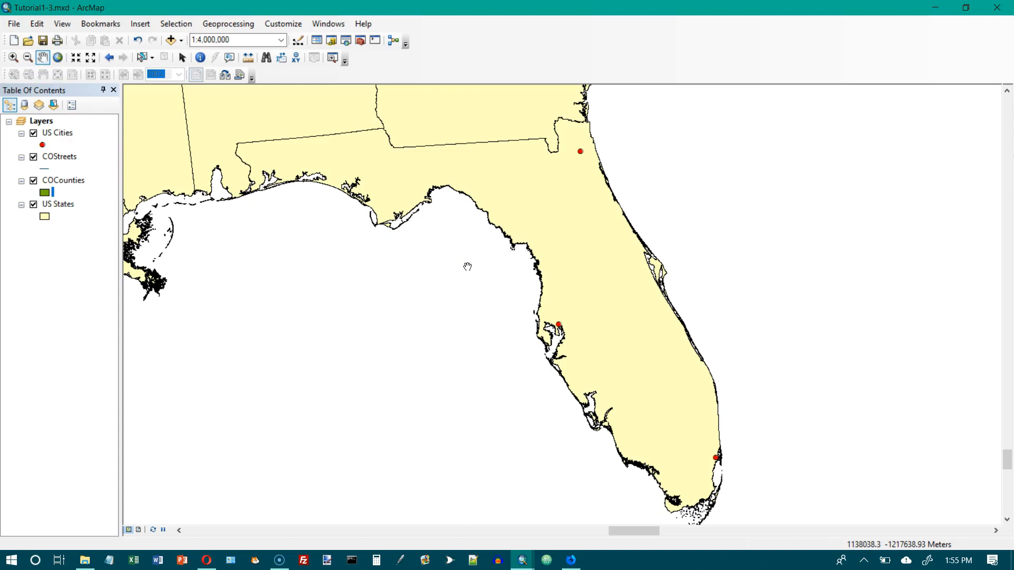
{"action": "mouse_move", "coordinate": [532, 282]}
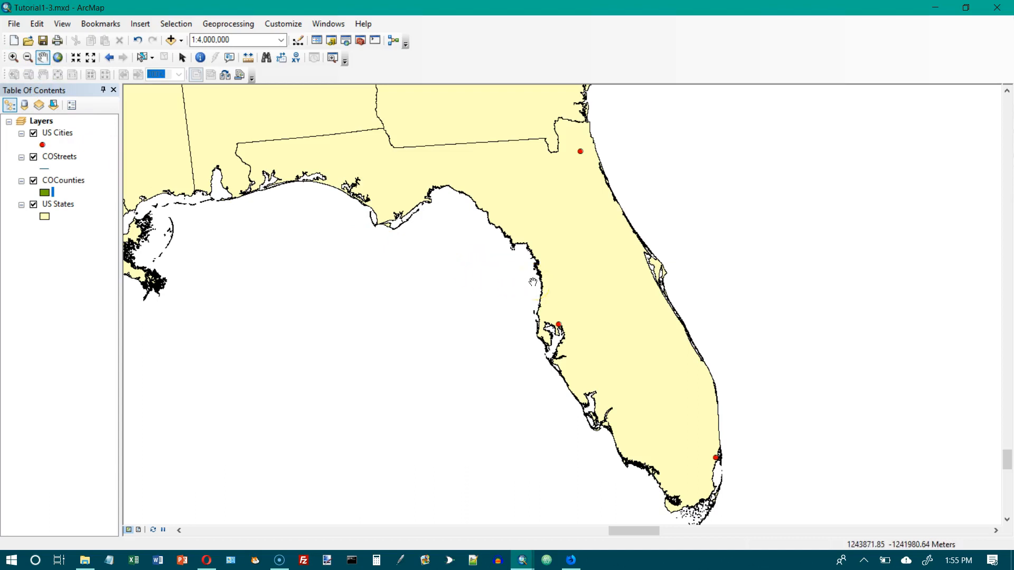
{"action": "left_click_drag", "start_coordinate": [530, 282], "coordinate": [547, 226]}
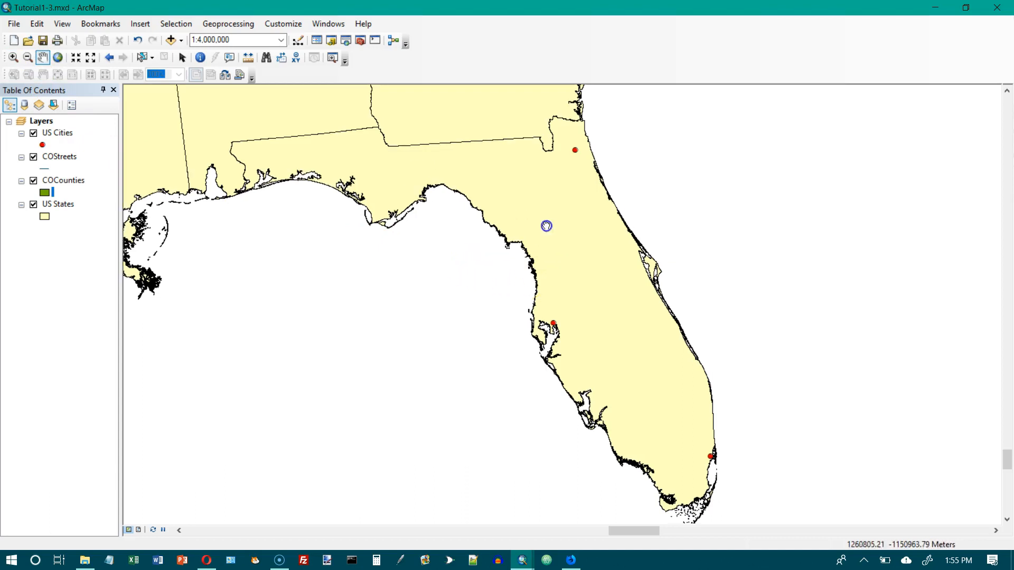
{"action": "left_click_drag", "start_coordinate": [547, 225], "coordinate": [257, 269]}
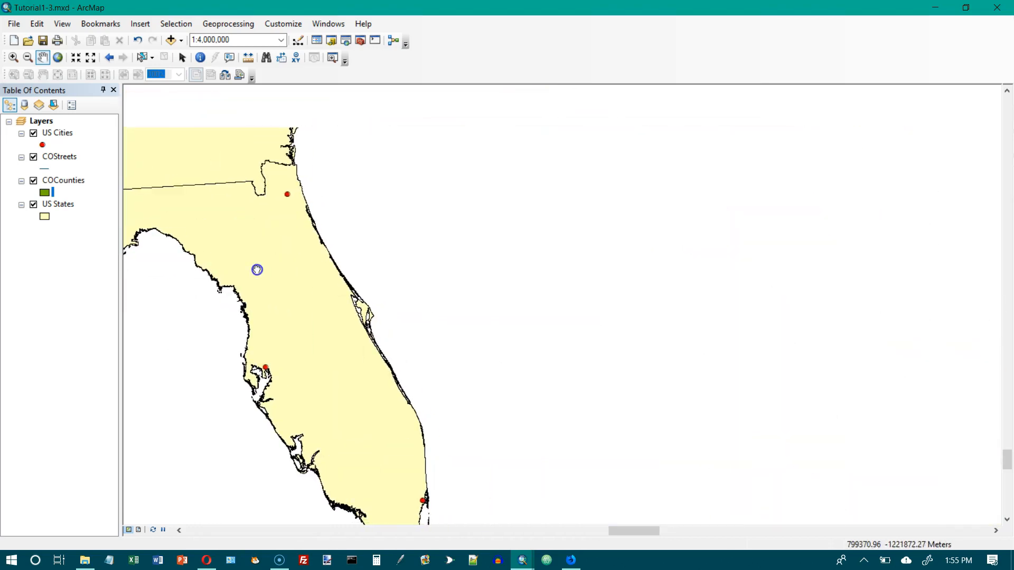
{"action": "left_click_drag", "start_coordinate": [257, 270], "coordinate": [611, 264]}
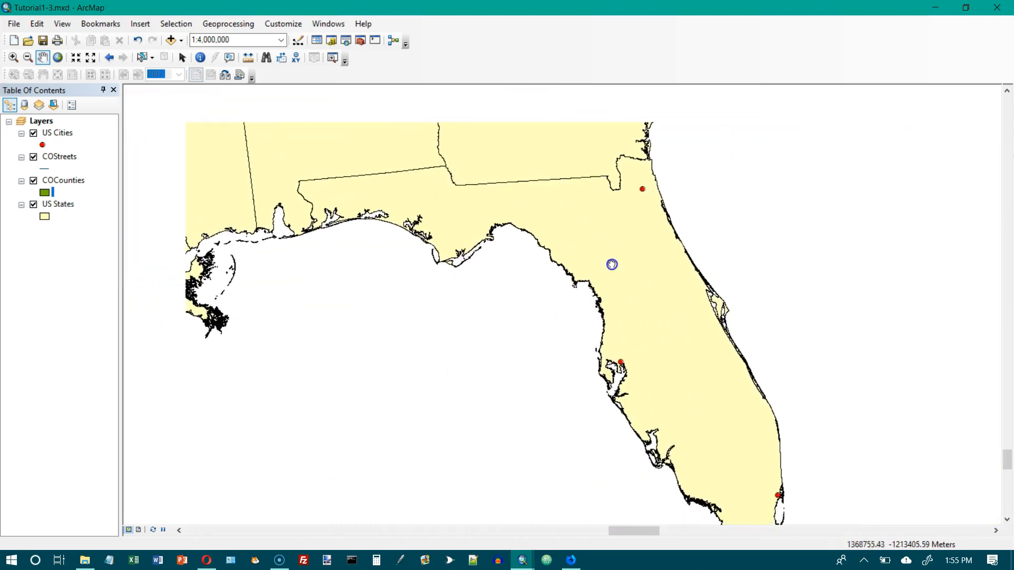
{"action": "left_click_drag", "start_coordinate": [611, 264], "coordinate": [554, 231]}
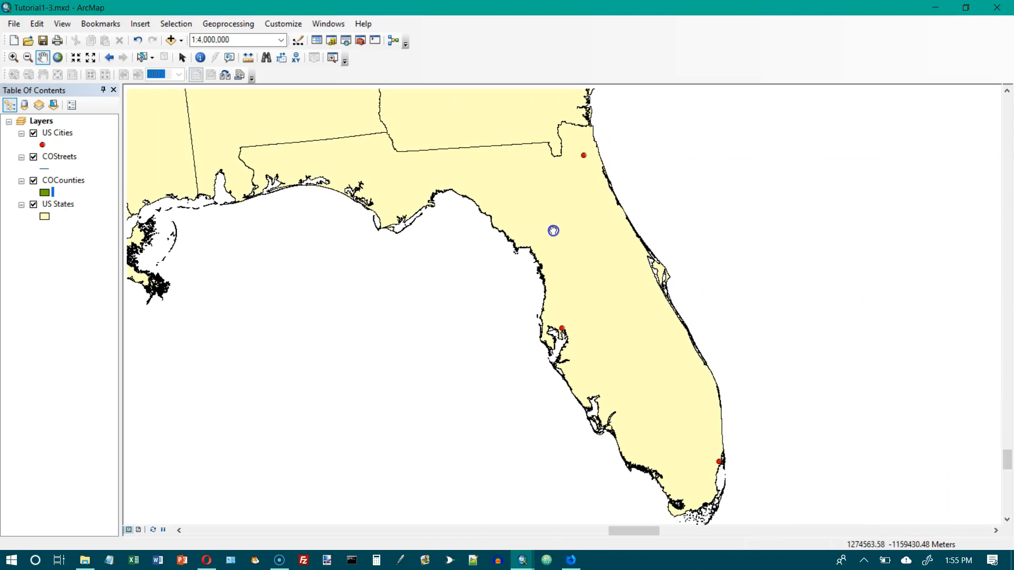
{"action": "left_click_drag", "start_coordinate": [553, 231], "coordinate": [582, 351]}
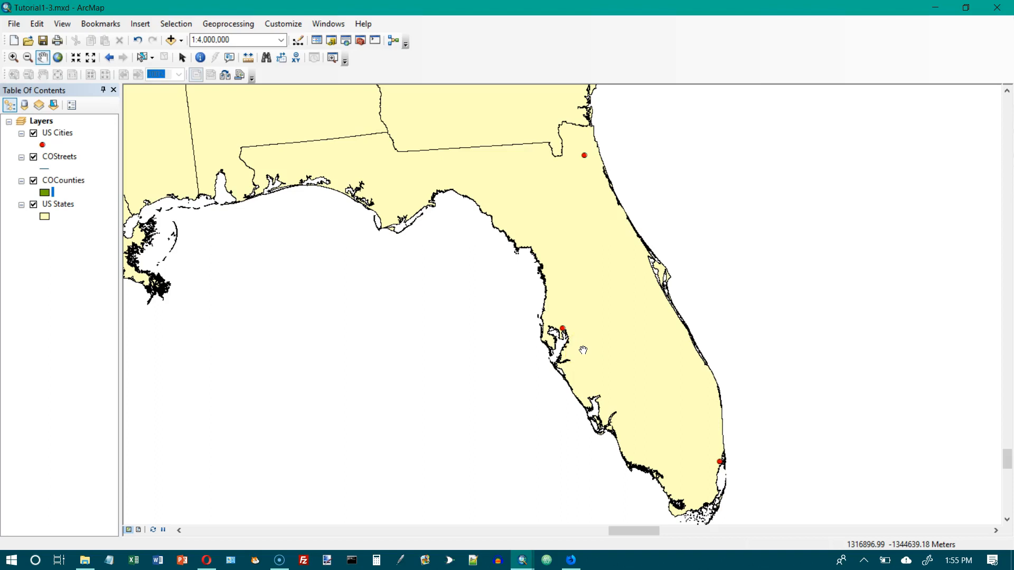
{"action": "mouse_move", "coordinate": [407, 265]}
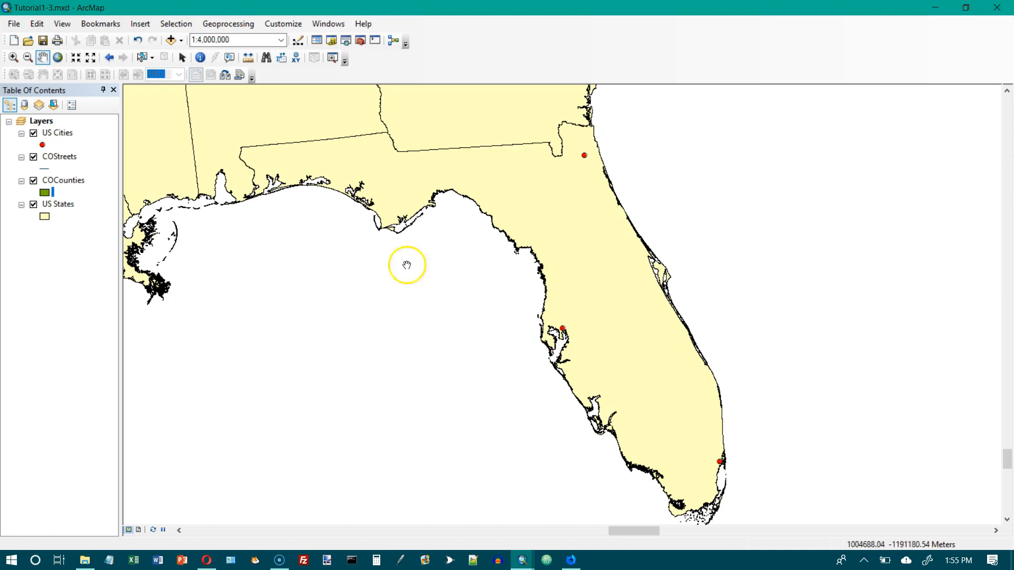
{"action": "mouse_move", "coordinate": [57, 58]}
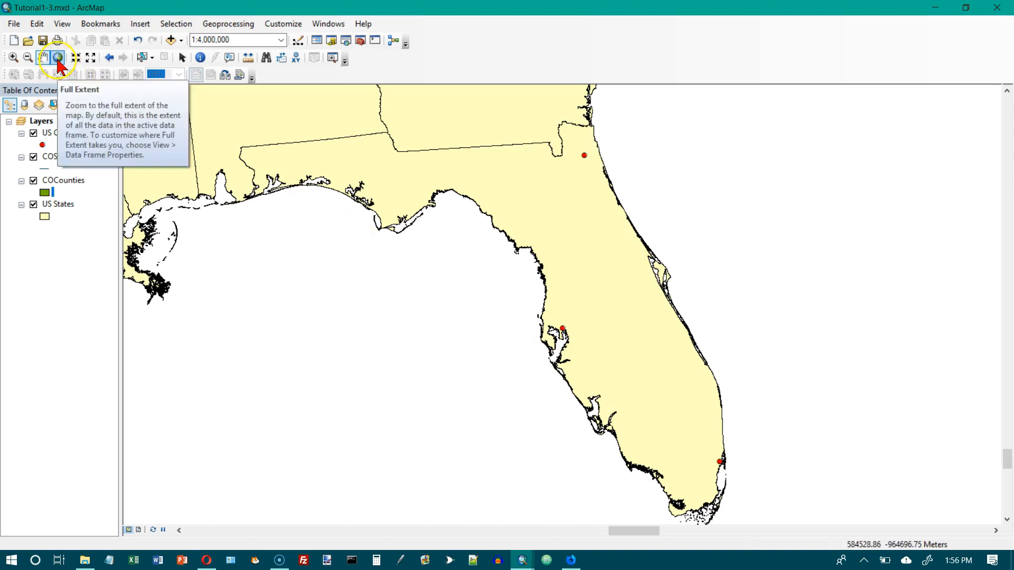
Step: Jump to full extent showing Alaska, Hawaii and the lower 48 at about 1:83,675,380
{"action": "left_click", "coordinate": [58, 58]}
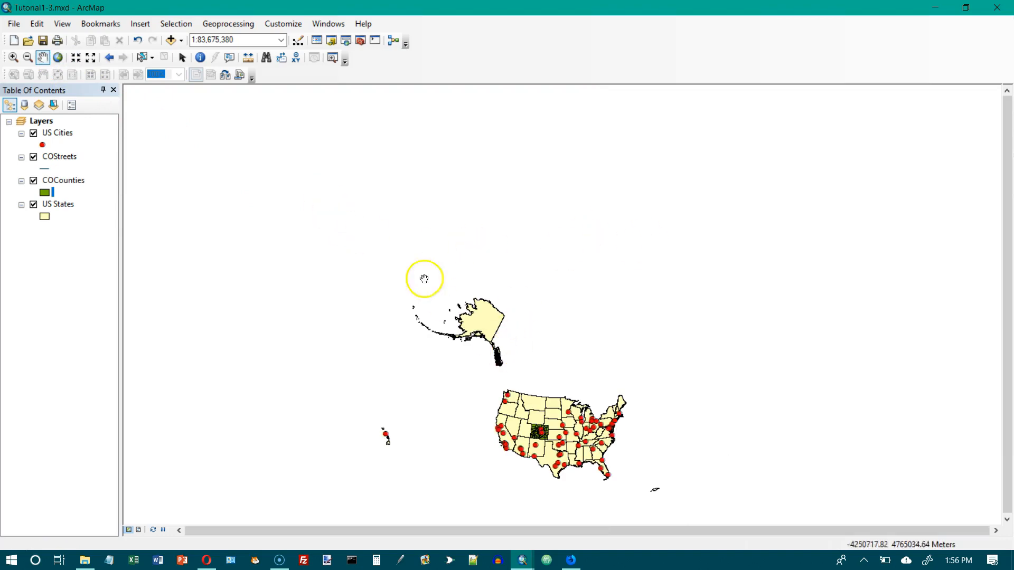
{"action": "mouse_move", "coordinate": [795, 245]}
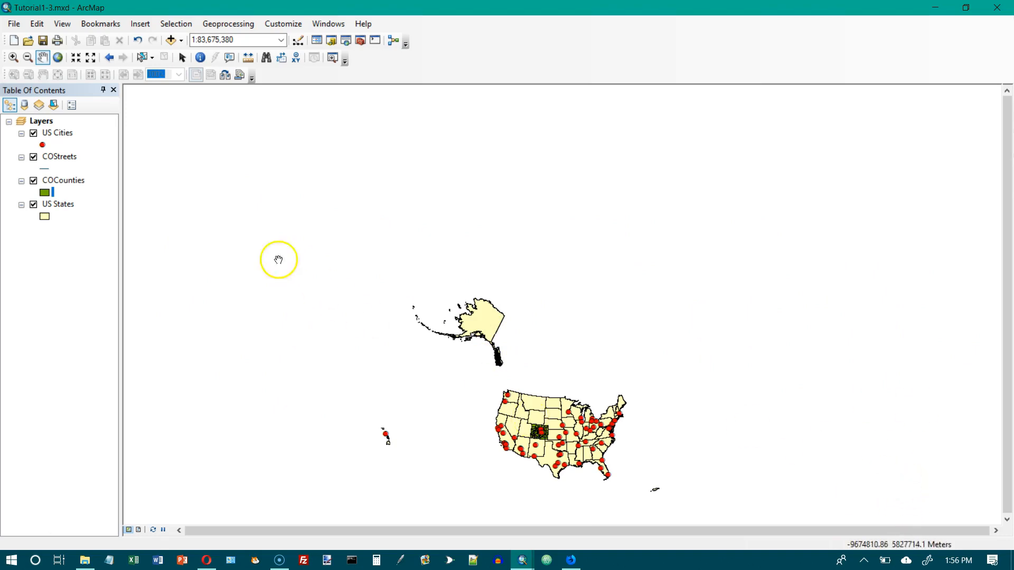
{"action": "mouse_move", "coordinate": [108, 57]}
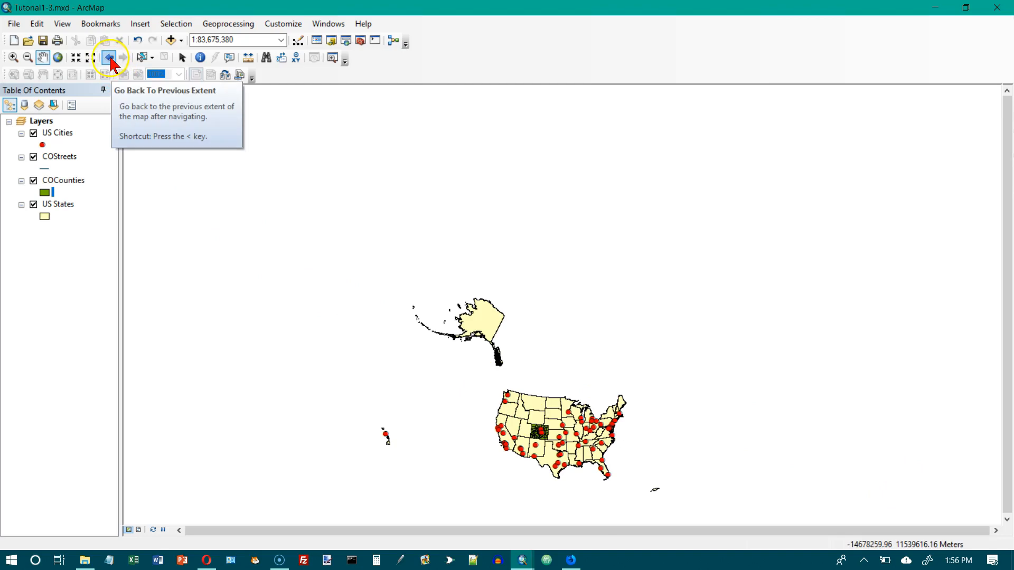
Step: Step back through earlier Florida map extents in the extent history
{"action": "left_click", "coordinate": [109, 57]}
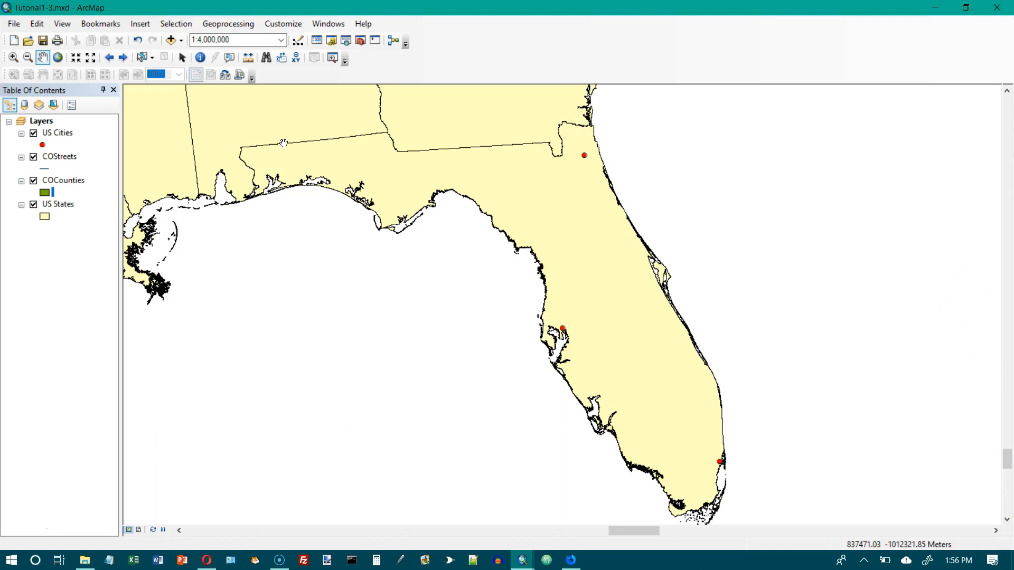
{"action": "left_click", "coordinate": [109, 57]}
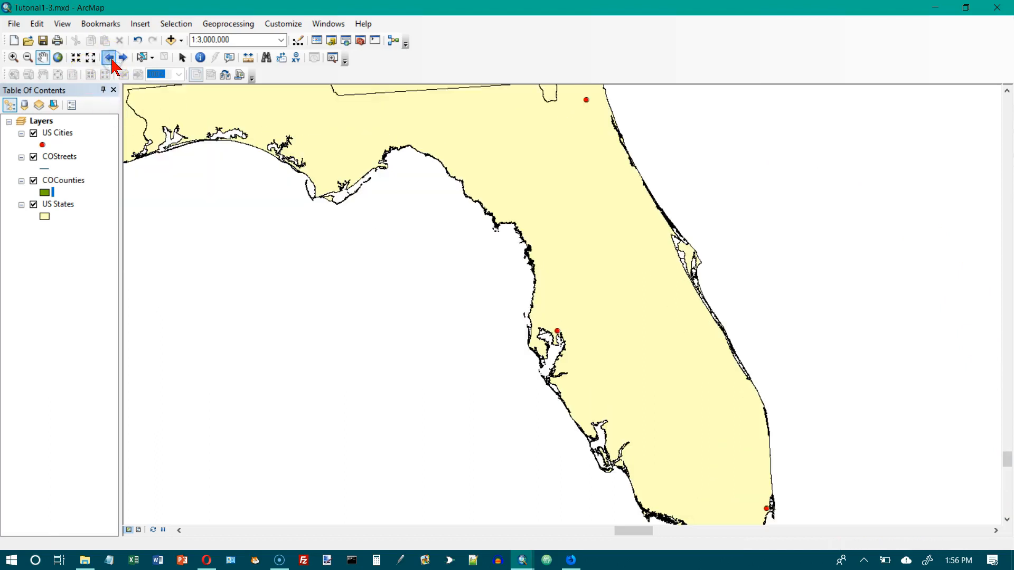
{"action": "left_click", "coordinate": [121, 57]}
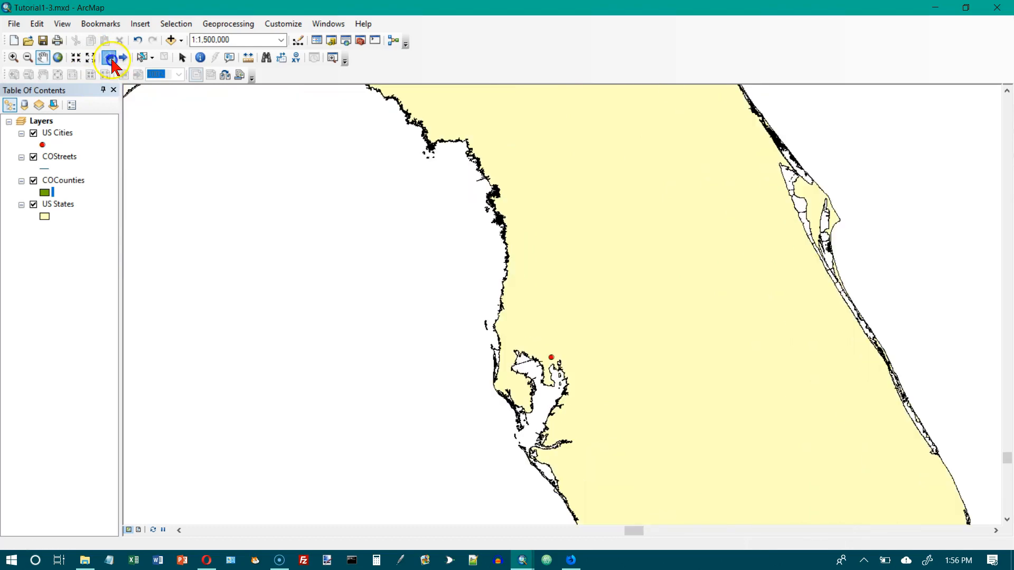
{"action": "left_click", "coordinate": [109, 58]}
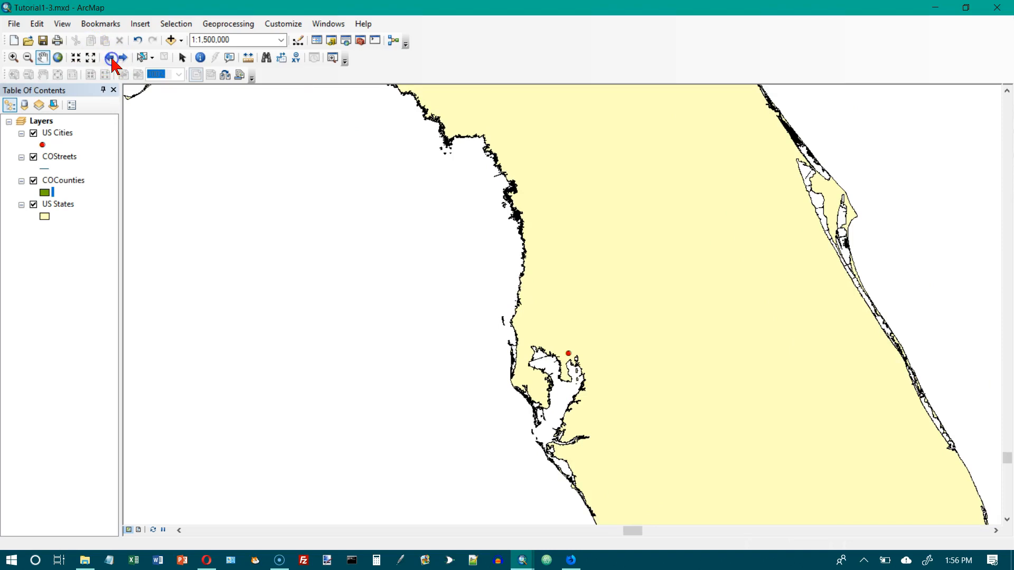
Step: Step forward through the extent history to the far zoomed-out view at about 1:83,675,380
{"action": "left_click", "coordinate": [111, 58]}
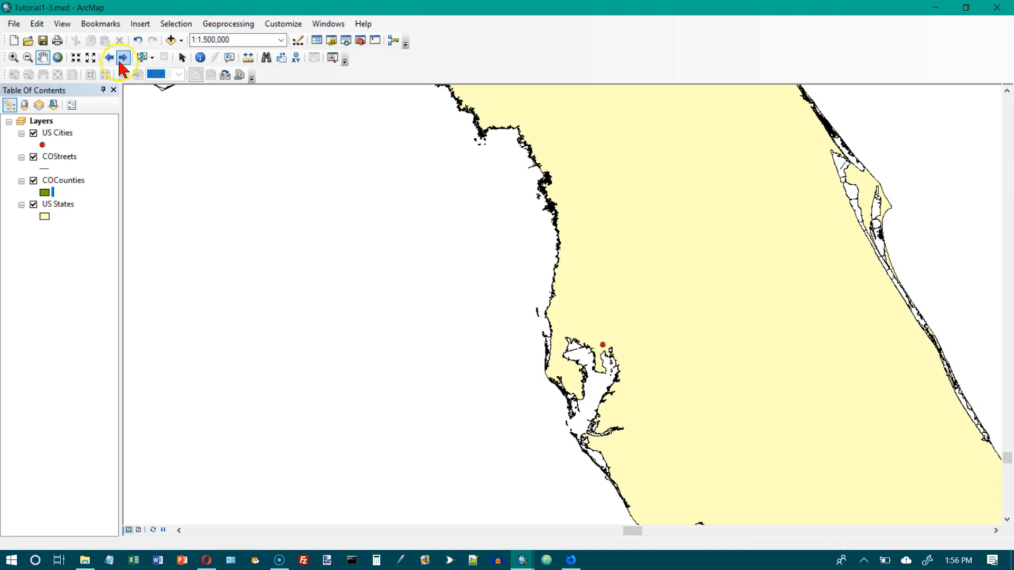
{"action": "left_click", "coordinate": [123, 57]}
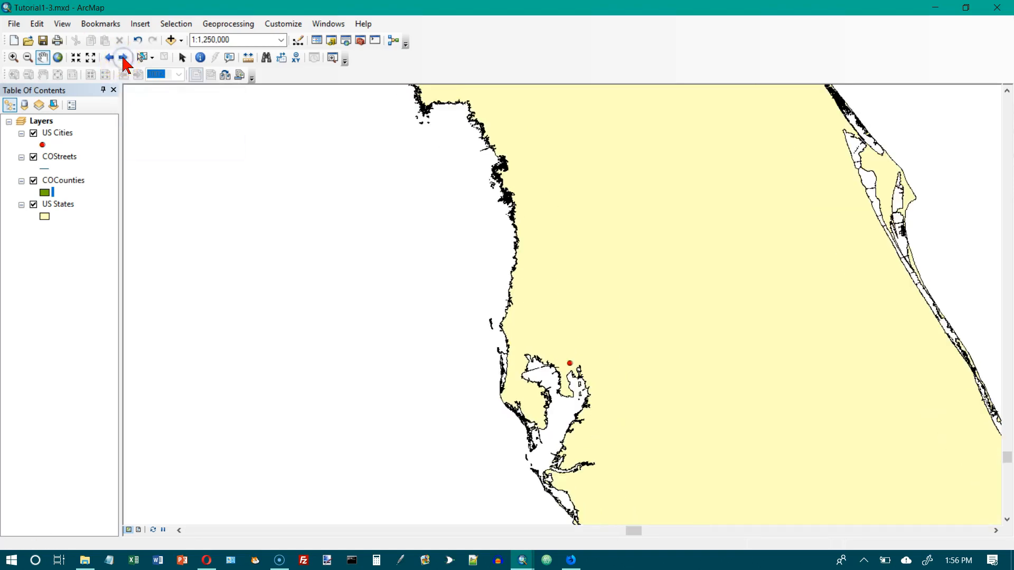
{"action": "left_click", "coordinate": [123, 58]}
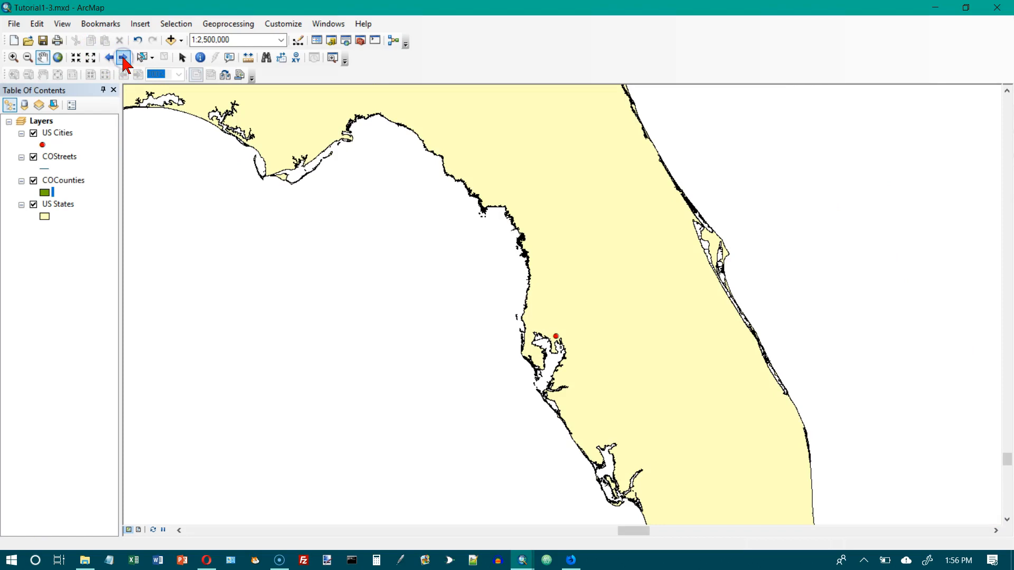
{"action": "left_click", "coordinate": [123, 58]}
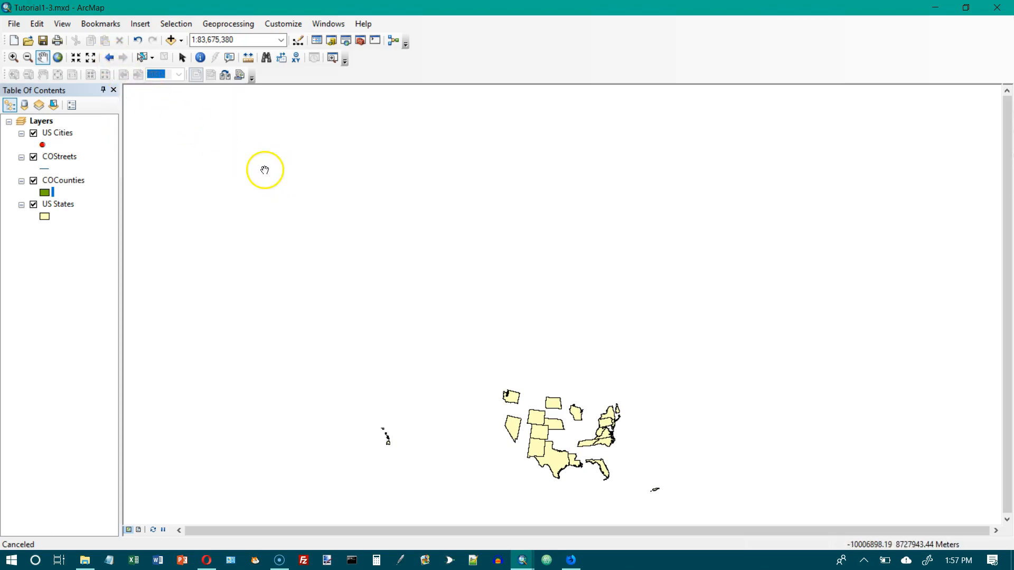
Step: Show the contiguous United States with cities and Colorado counties at about 1:21,577,459
{"action": "left_click", "coordinate": [13, 58]}
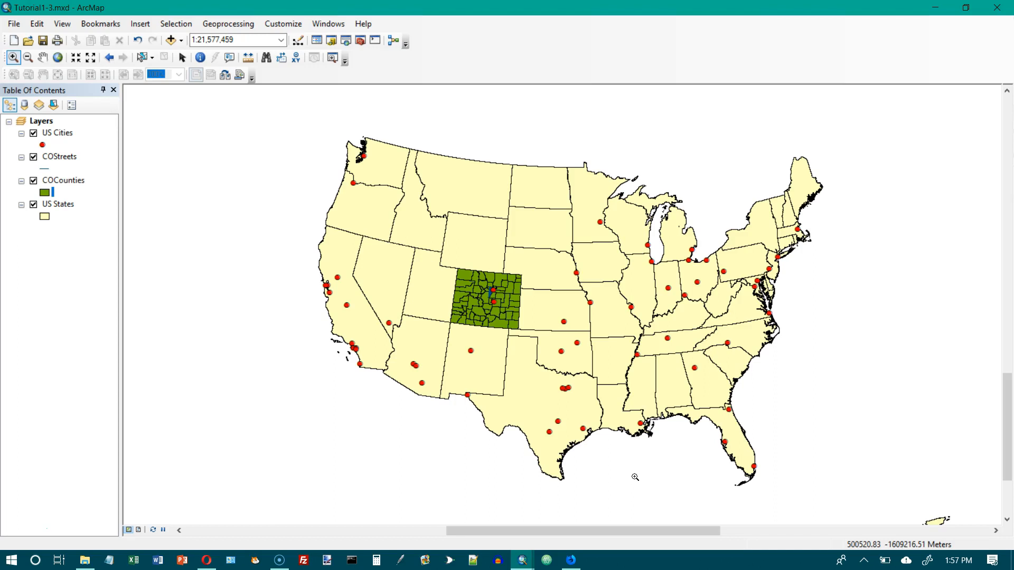
{"action": "mouse_move", "coordinate": [64, 252]}
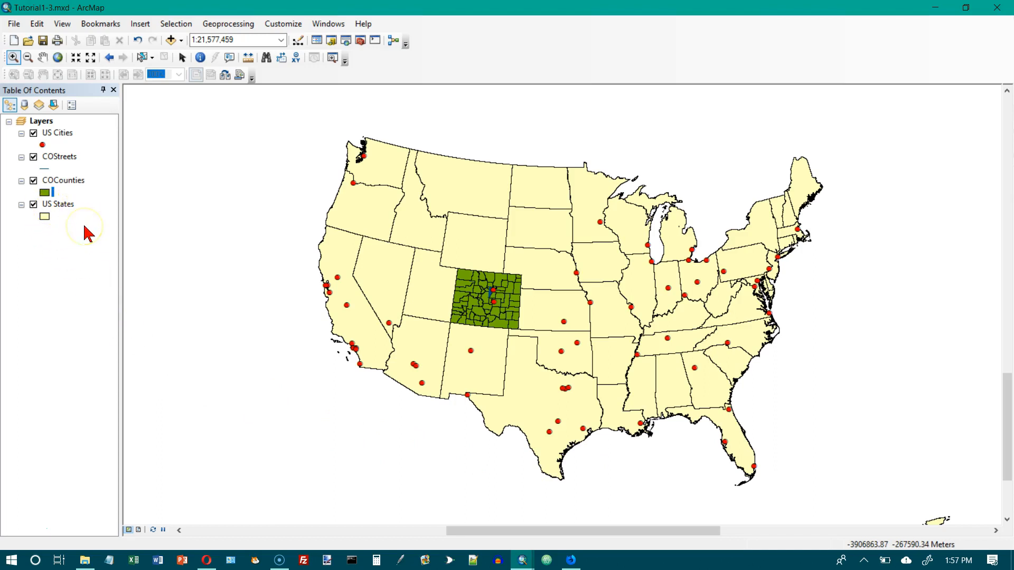
Step: Zoom to the COCounties layer so Colorado fills the view at about 1:3,287,263
{"action": "right_click", "coordinate": [64, 179]}
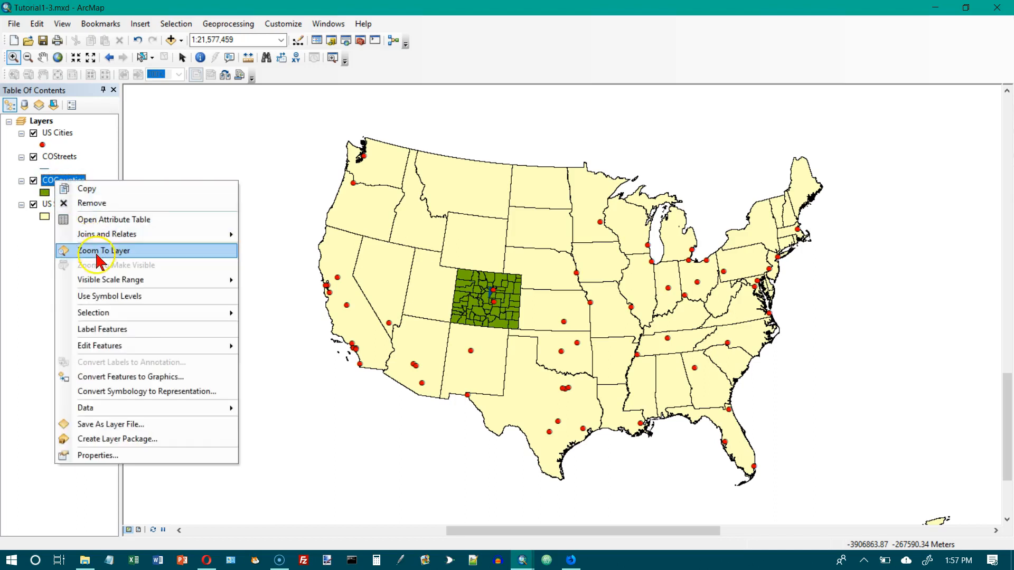
{"action": "left_click", "coordinate": [104, 251]}
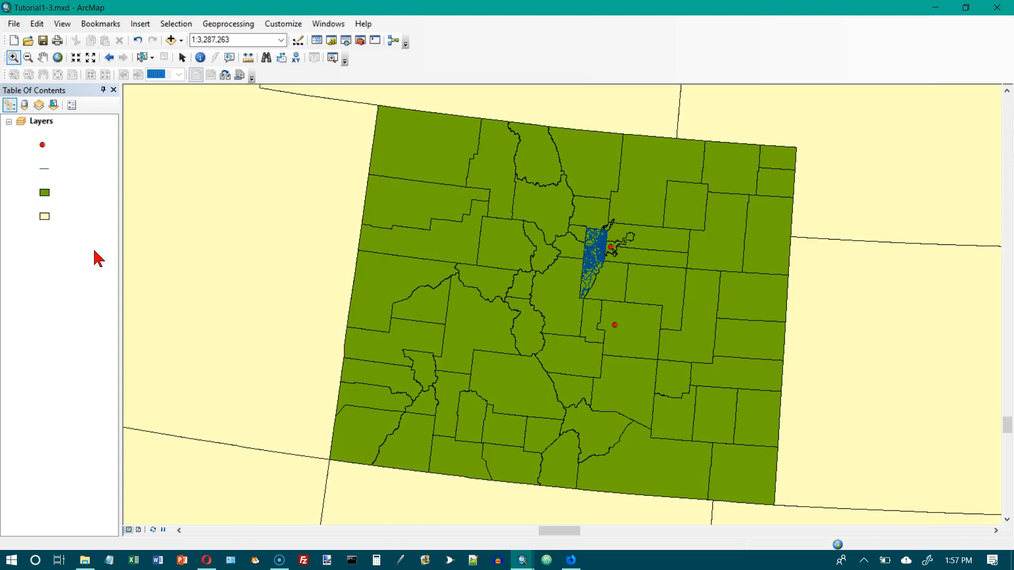
{"action": "left_click", "coordinate": [63, 179]}
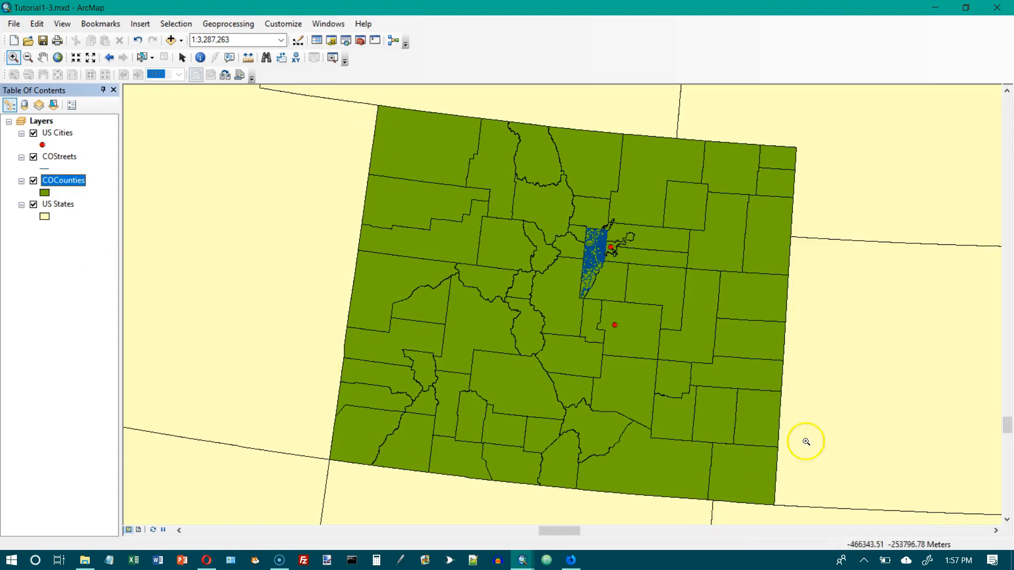
{"action": "mouse_move", "coordinate": [418, 420]}
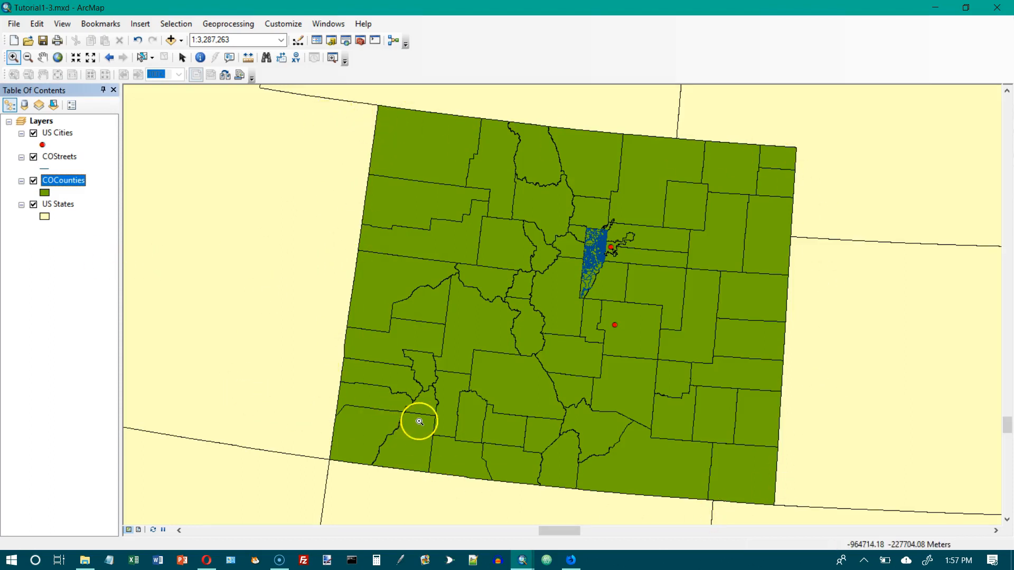
{"action": "mouse_move", "coordinate": [461, 417]}
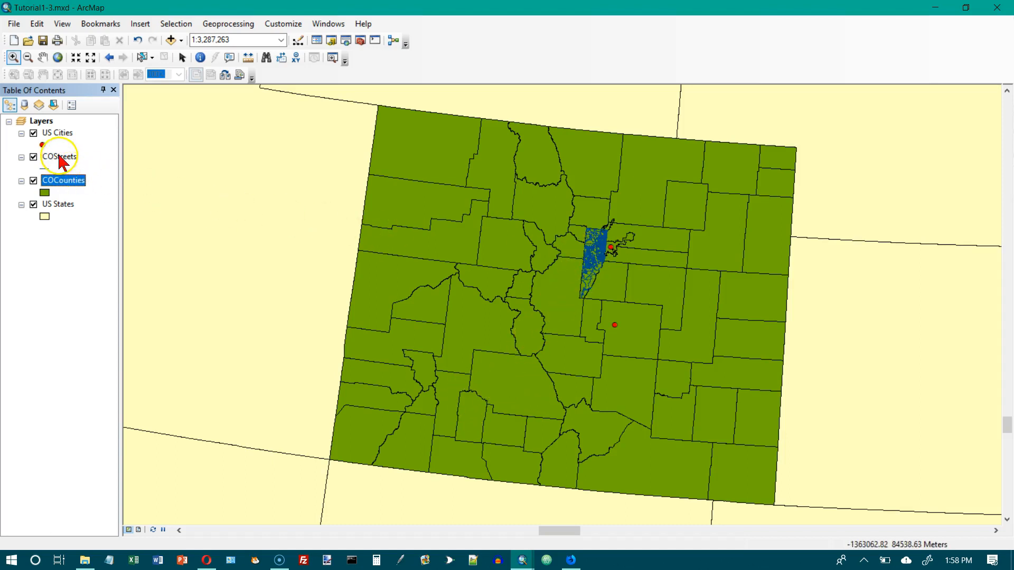
Step: Zoom to the COStreets layer, showing the Denver street network at about 1:591,054
{"action": "right_click", "coordinate": [58, 155]}
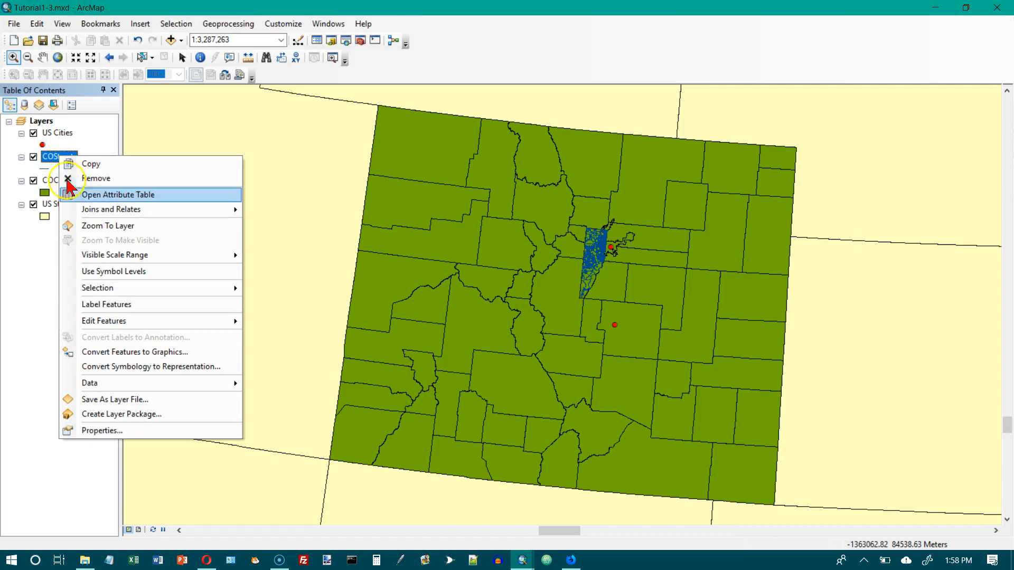
{"action": "left_click", "coordinate": [108, 225]}
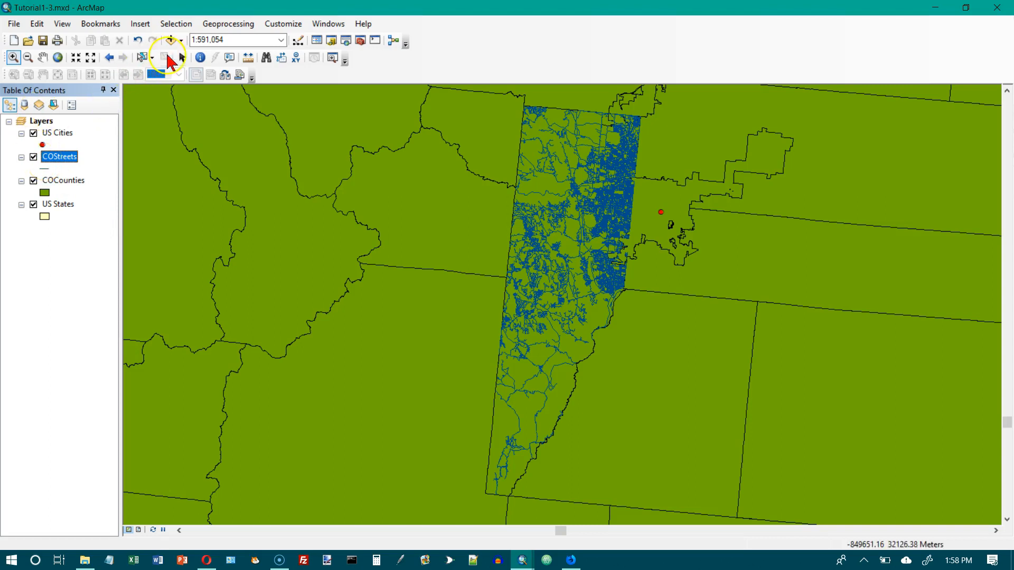
{"action": "left_click", "coordinate": [328, 24]}
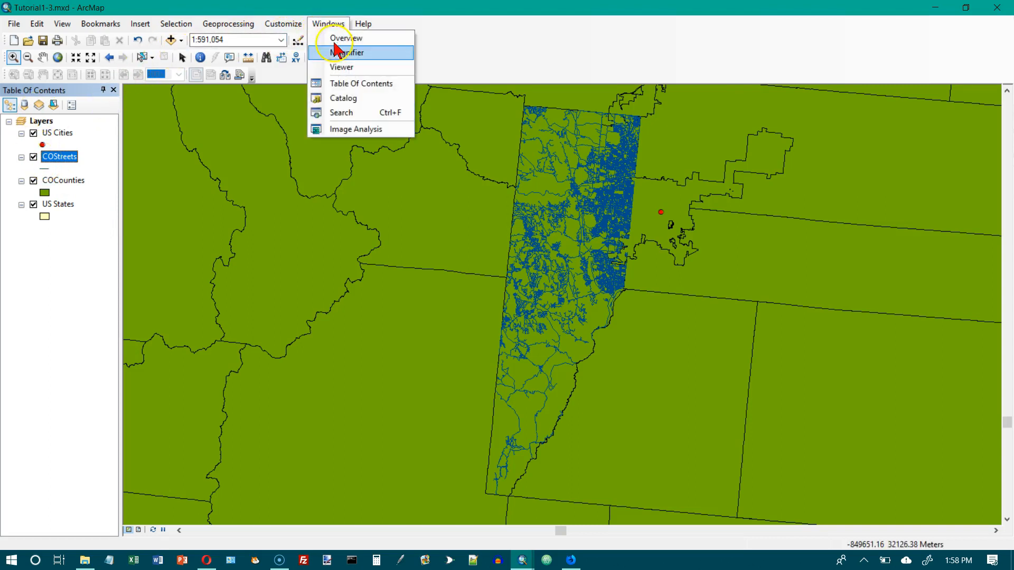
{"action": "left_click", "coordinate": [348, 53]}
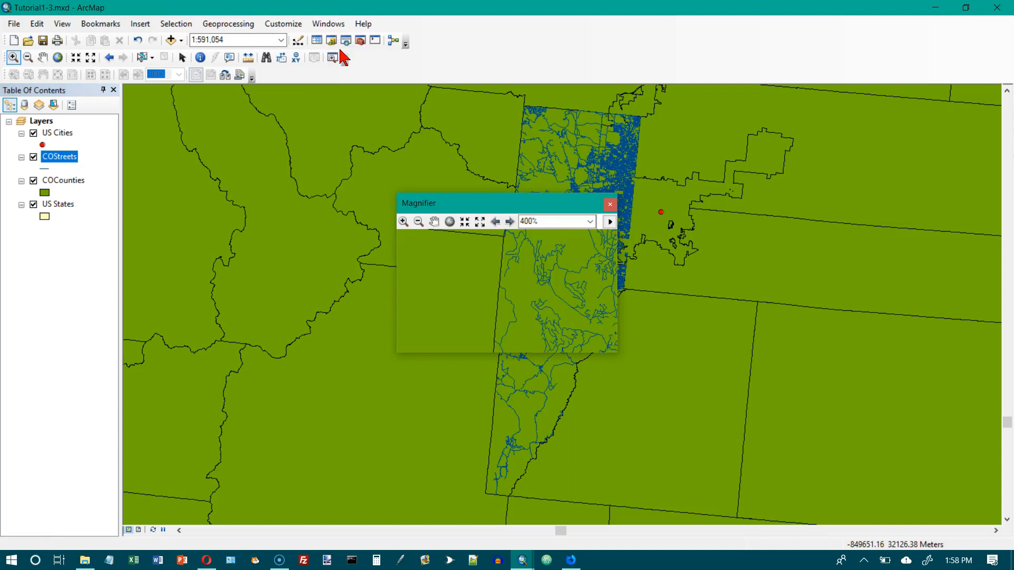
{"action": "mouse_move", "coordinate": [442, 286]}
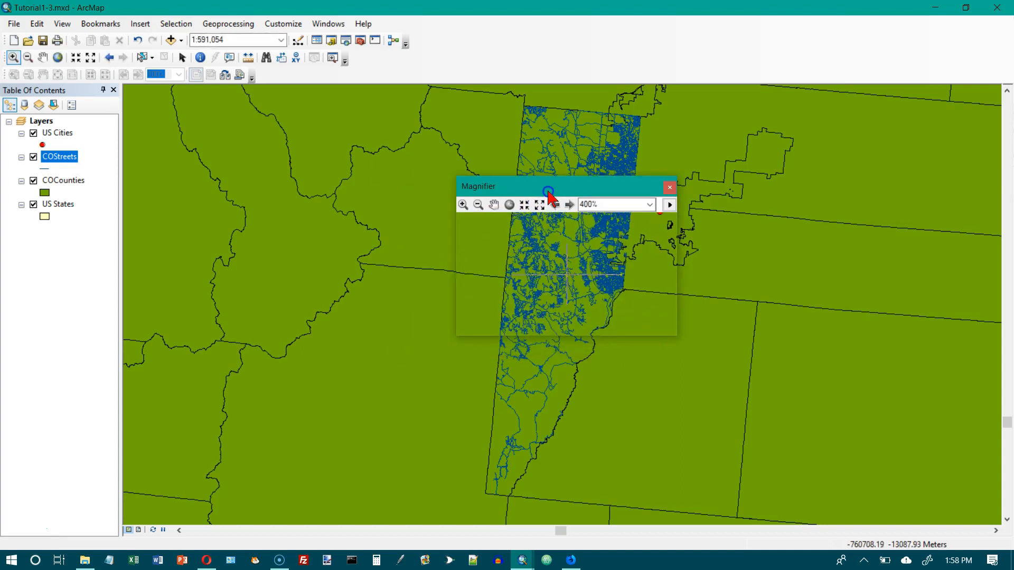
{"action": "left_click_drag", "start_coordinate": [549, 187], "coordinate": [540, 161]}
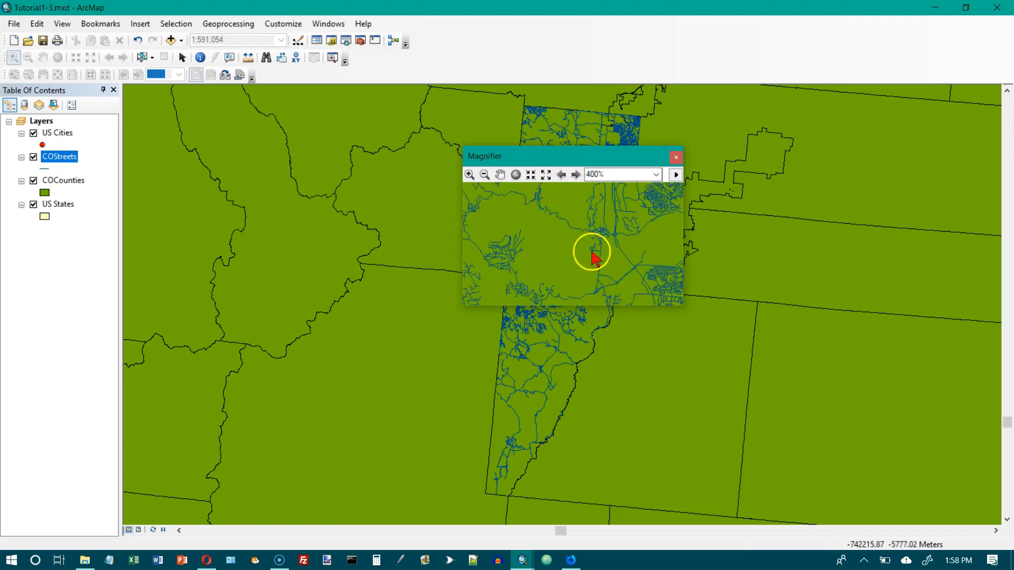
{"action": "mouse_move", "coordinate": [601, 265]}
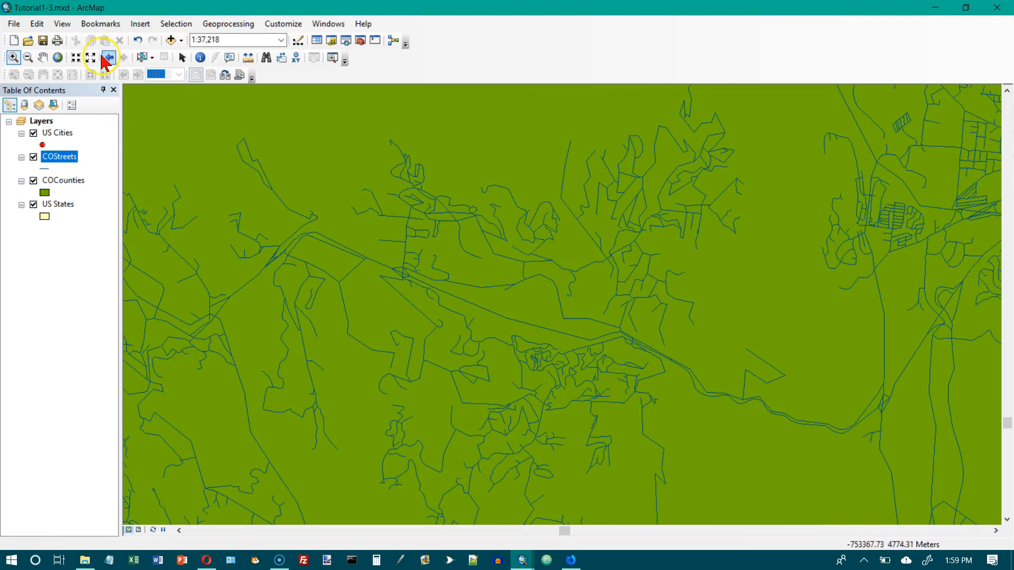
{"action": "left_click", "coordinate": [107, 58]}
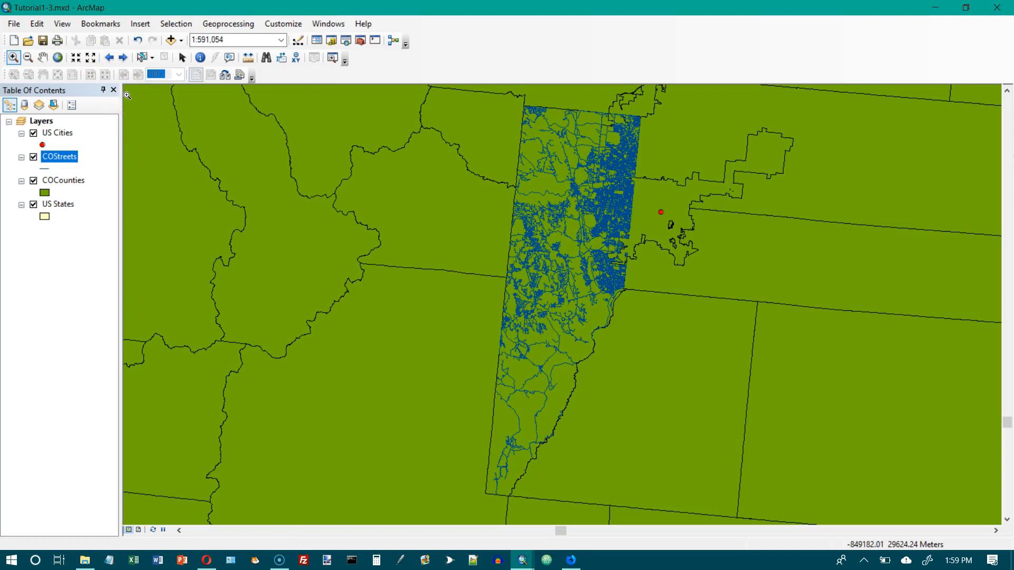
Step: Reopen the Magnifier window and change its magnification from 400% to 800%
{"action": "left_click", "coordinate": [328, 24]}
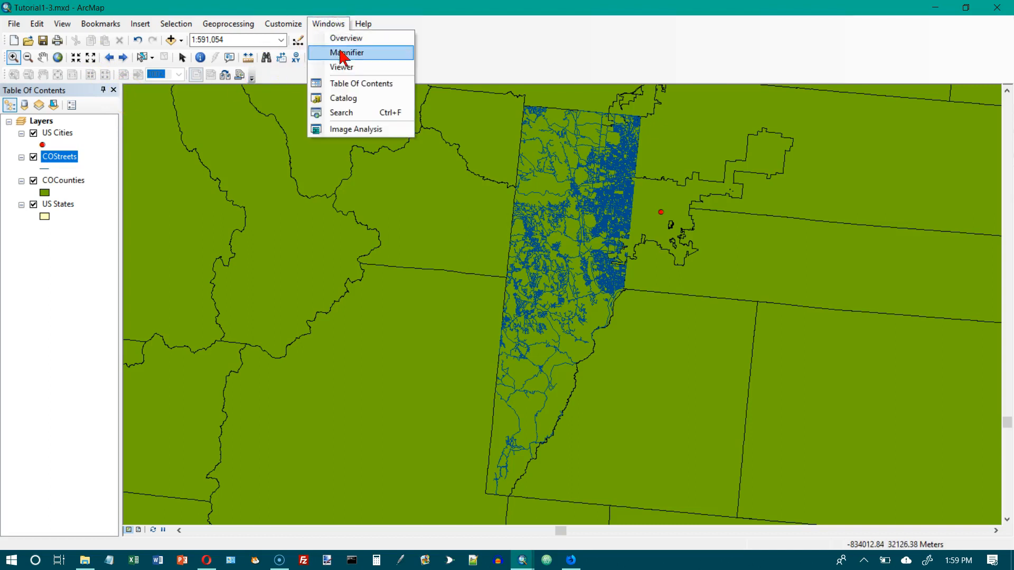
{"action": "left_click", "coordinate": [347, 52]}
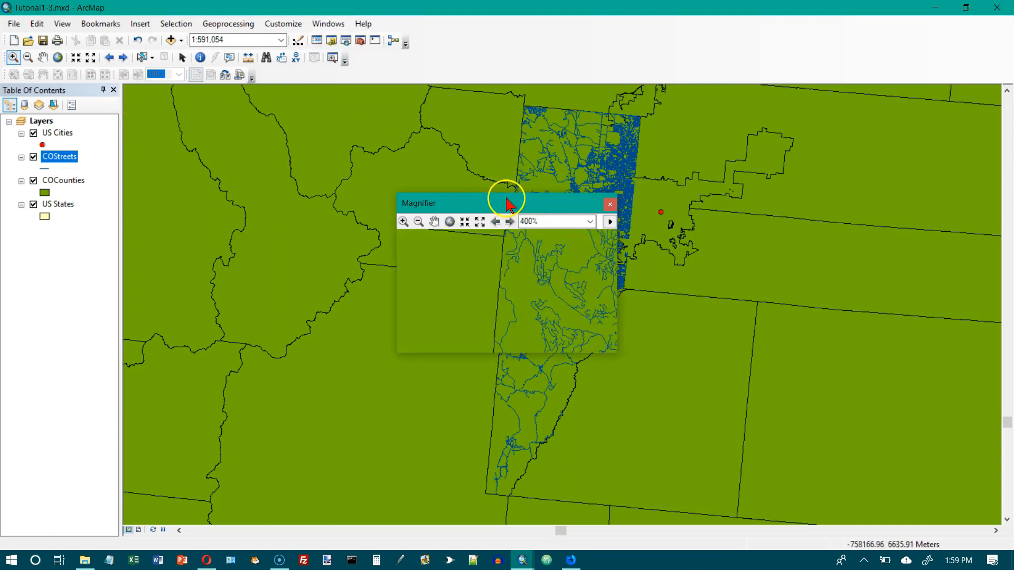
{"action": "left_click", "coordinate": [609, 221]}
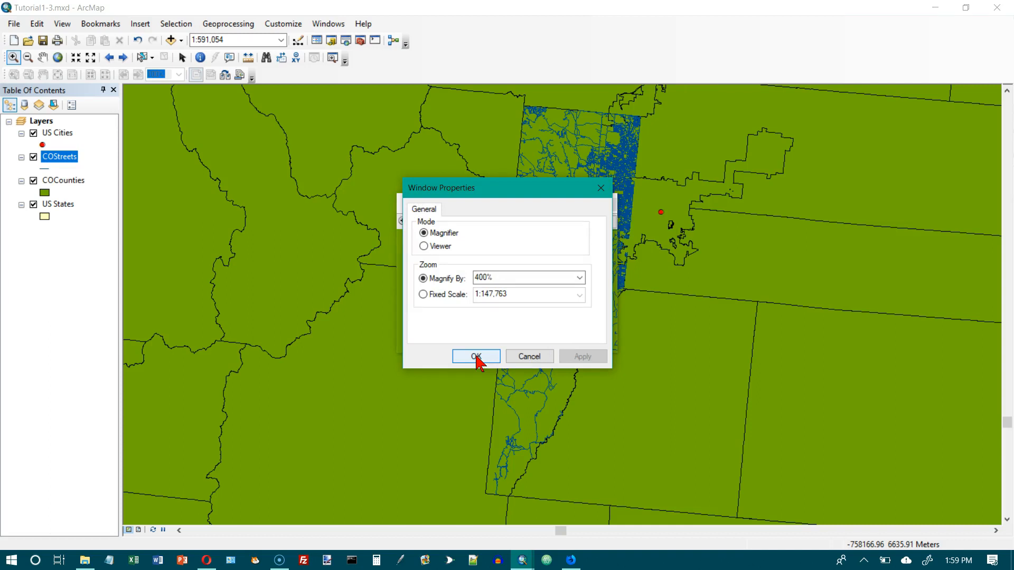
{"action": "left_click", "coordinate": [475, 356]}
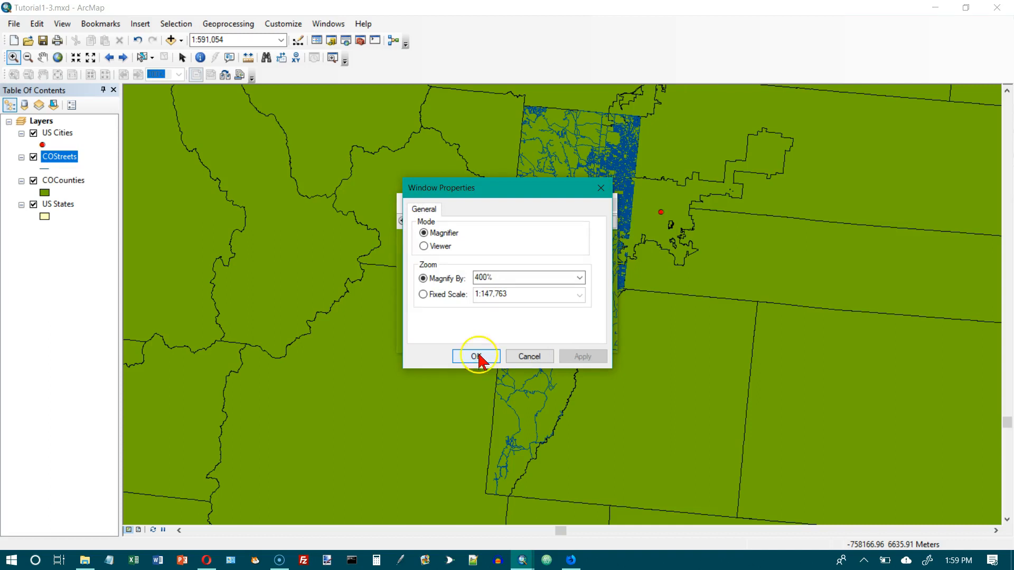
{"action": "left_click", "coordinate": [579, 278]}
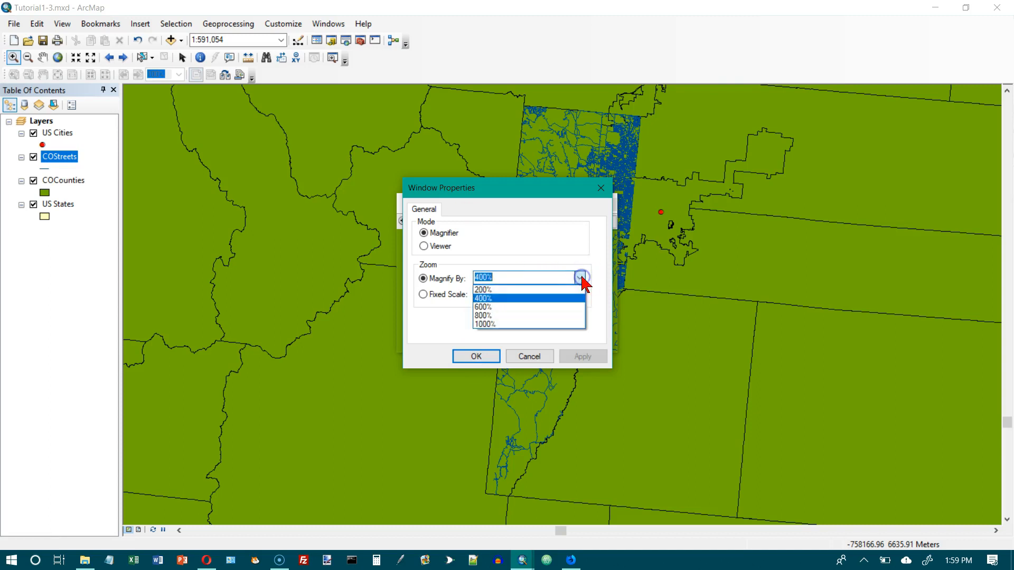
{"action": "left_click", "coordinate": [483, 314]}
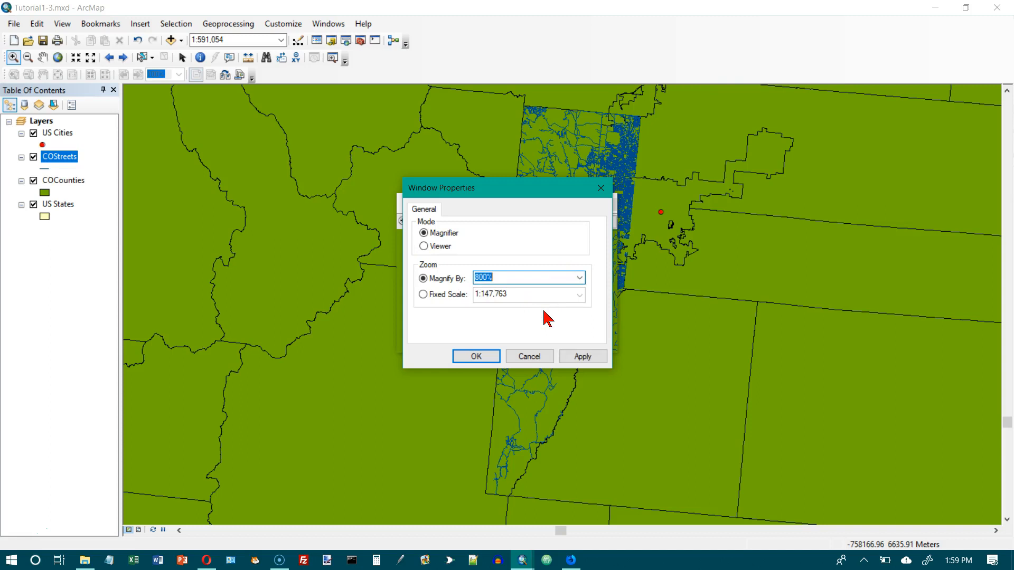
{"action": "left_click", "coordinate": [476, 356]}
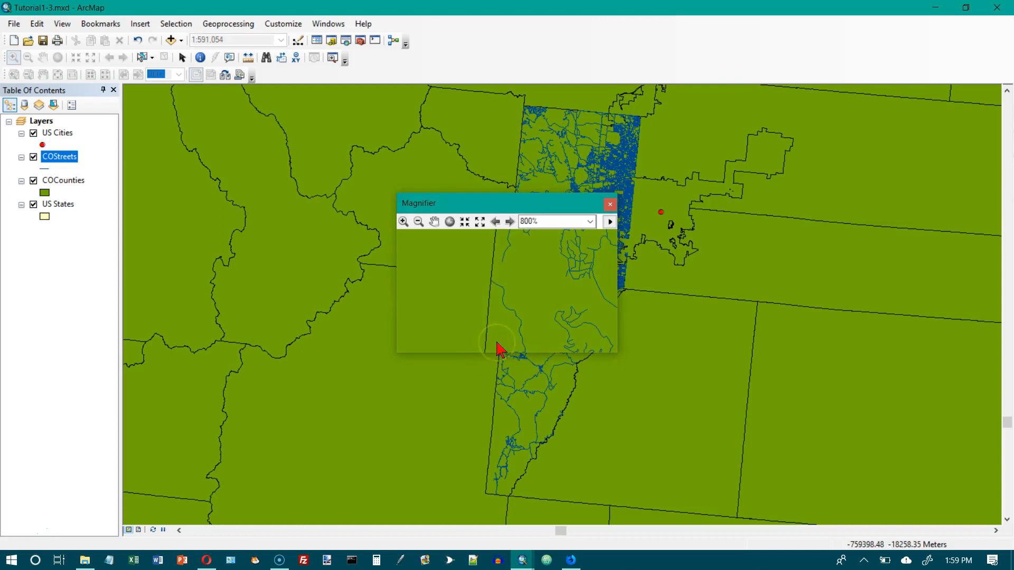
{"action": "mouse_move", "coordinate": [505, 342]}
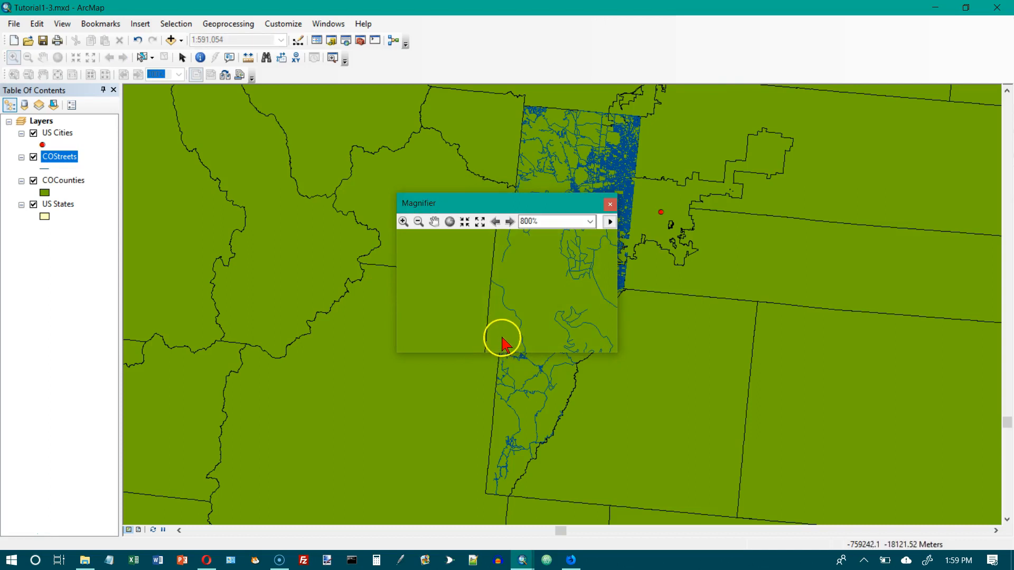
Step: Drag the magnifier over the dense Denver street network
{"action": "left_click_drag", "start_coordinate": [507, 202], "coordinate": [562, 199]}
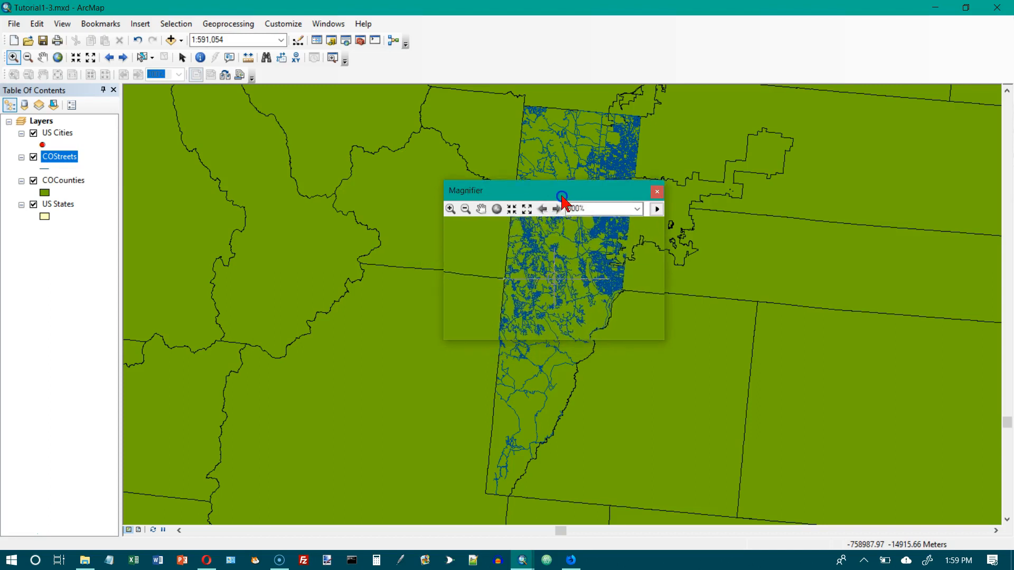
{"action": "left_click_drag", "start_coordinate": [559, 190], "coordinate": [610, 150]}
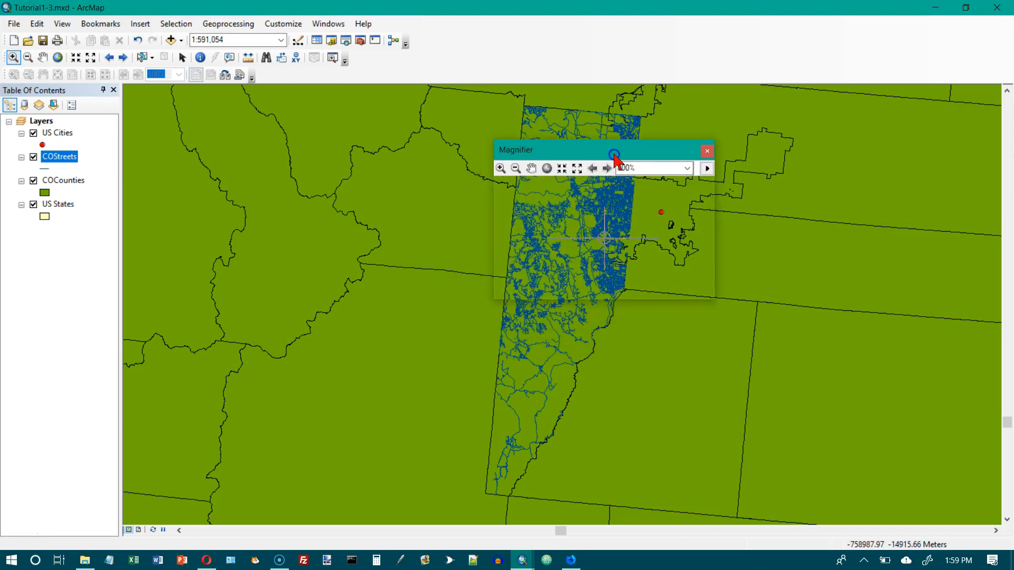
{"action": "left_click_drag", "start_coordinate": [614, 149], "coordinate": [626, 129]}
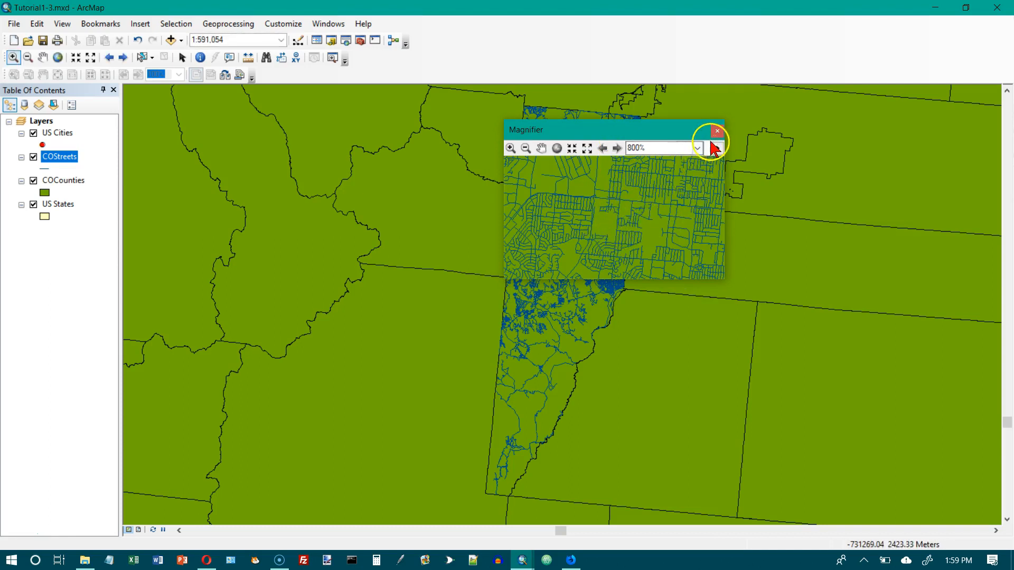
Step: Close the magnifier and zoom in on Washington, Oregon and Idaho at about 1:6,599,403
{"action": "left_click", "coordinate": [716, 132]}
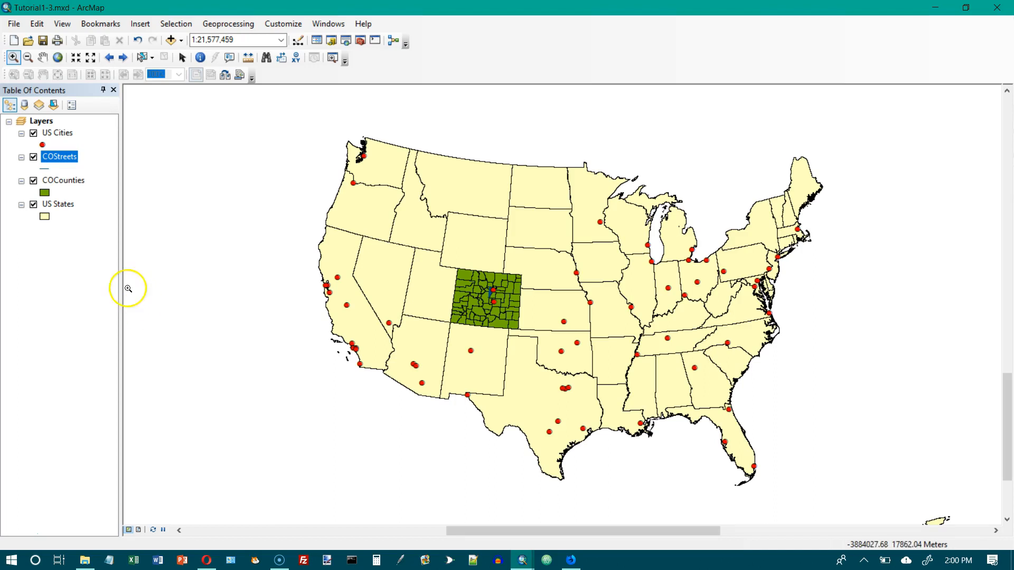
{"action": "mouse_move", "coordinate": [139, 105]}
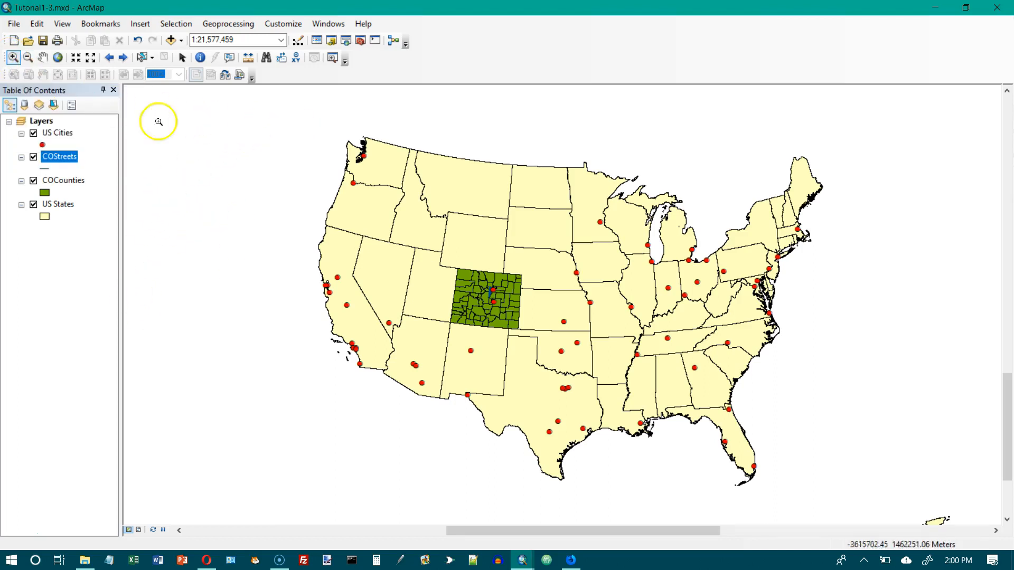
{"action": "mouse_move", "coordinate": [299, 123]}
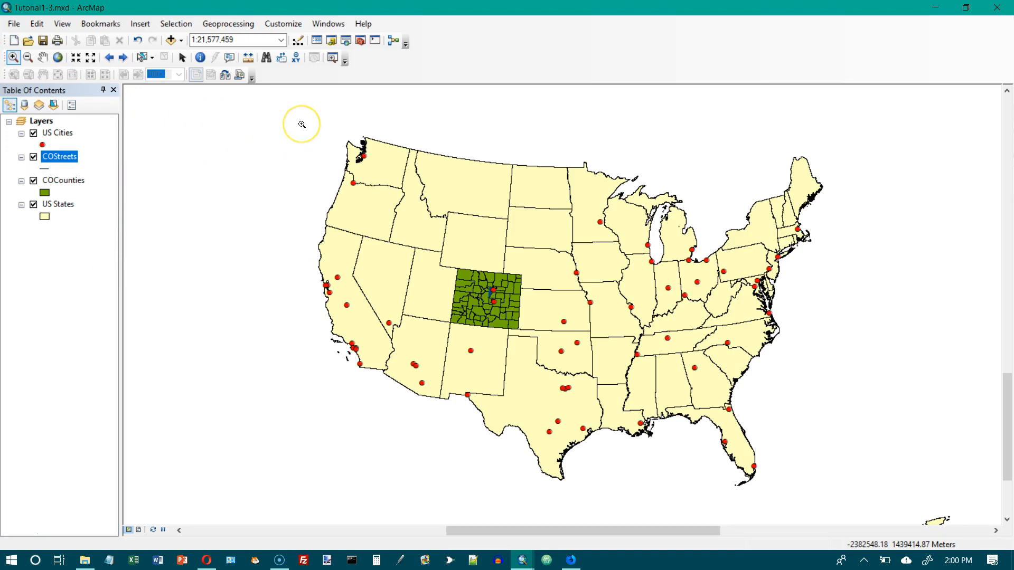
{"action": "mouse_move", "coordinate": [299, 126]}
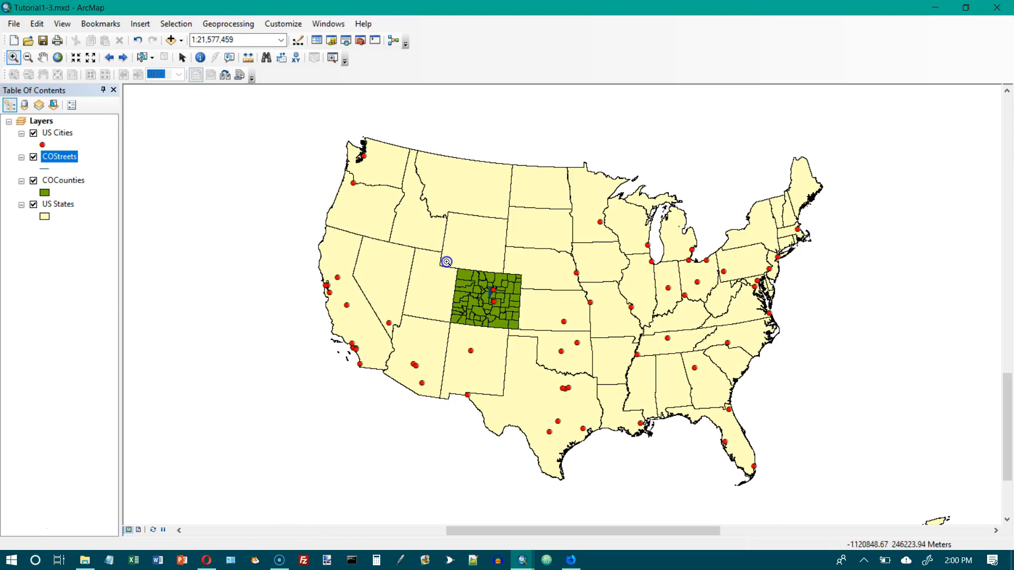
{"action": "mouse_move", "coordinate": [467, 264]}
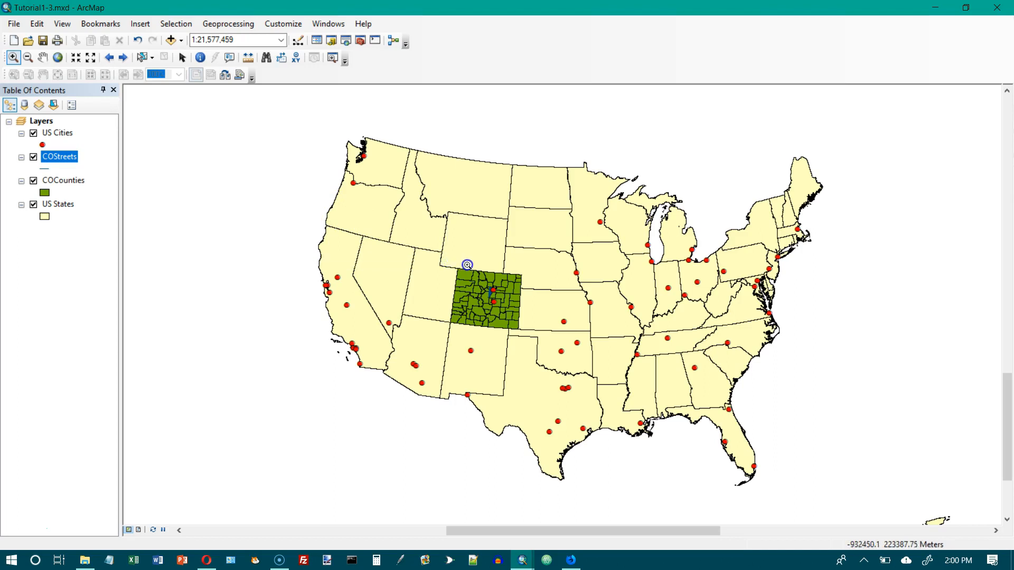
{"action": "left_click", "coordinate": [467, 265]}
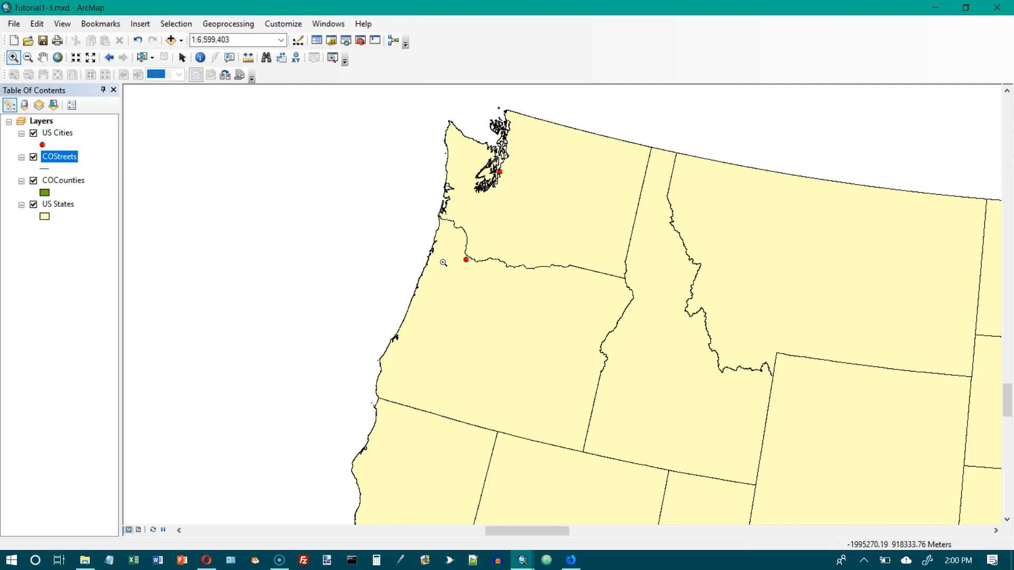
Step: Use the Overview window to move the map to the Northeast, then close it
{"action": "left_click", "coordinate": [328, 23]}
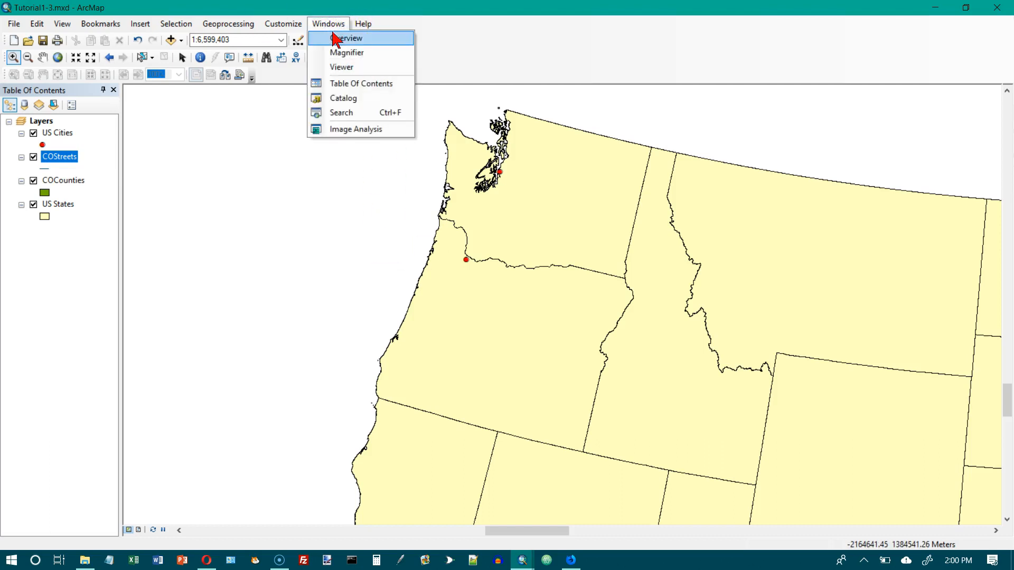
{"action": "left_click", "coordinate": [350, 38]}
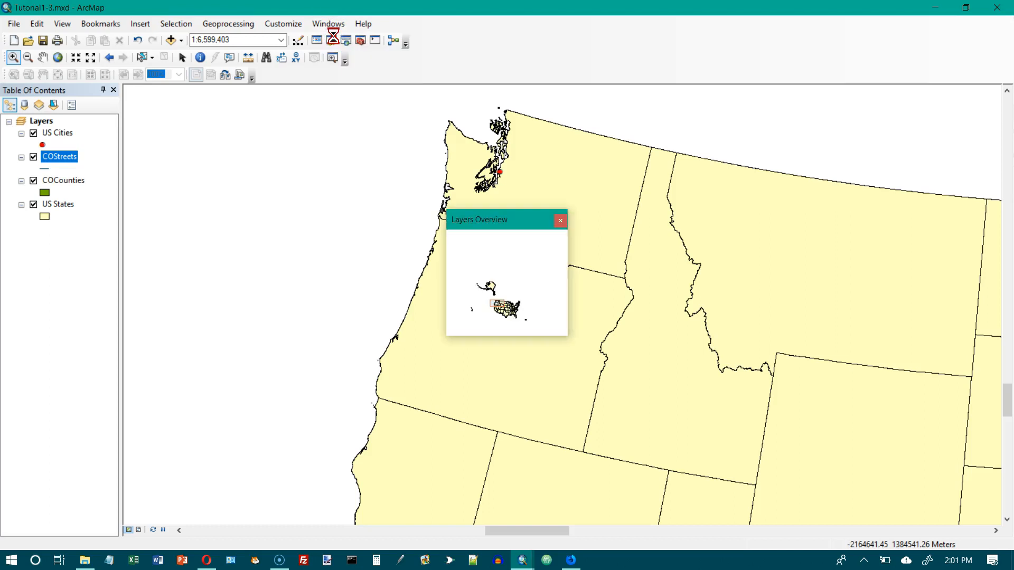
{"action": "mouse_move", "coordinate": [331, 40]}
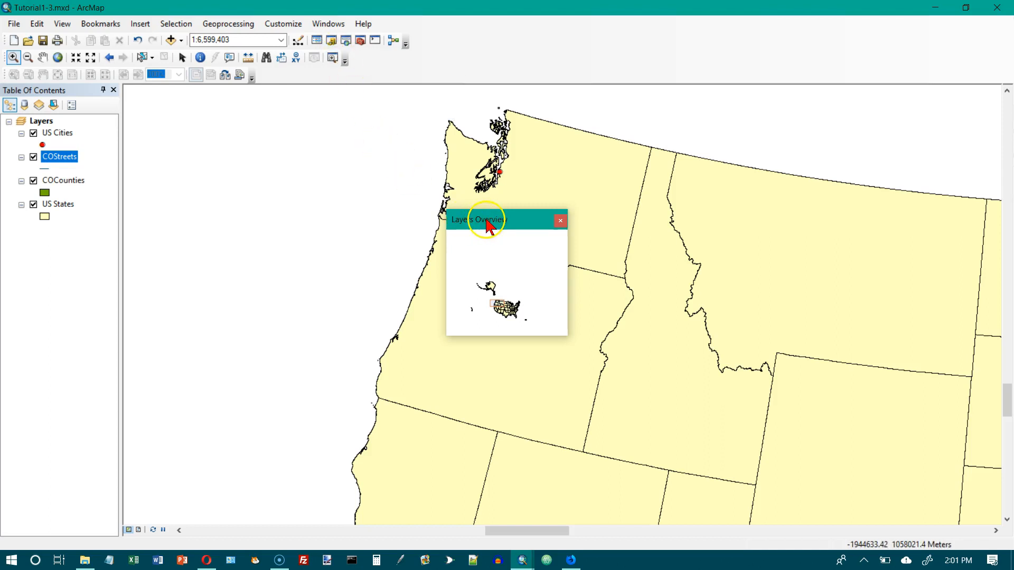
{"action": "mouse_move", "coordinate": [512, 315]}
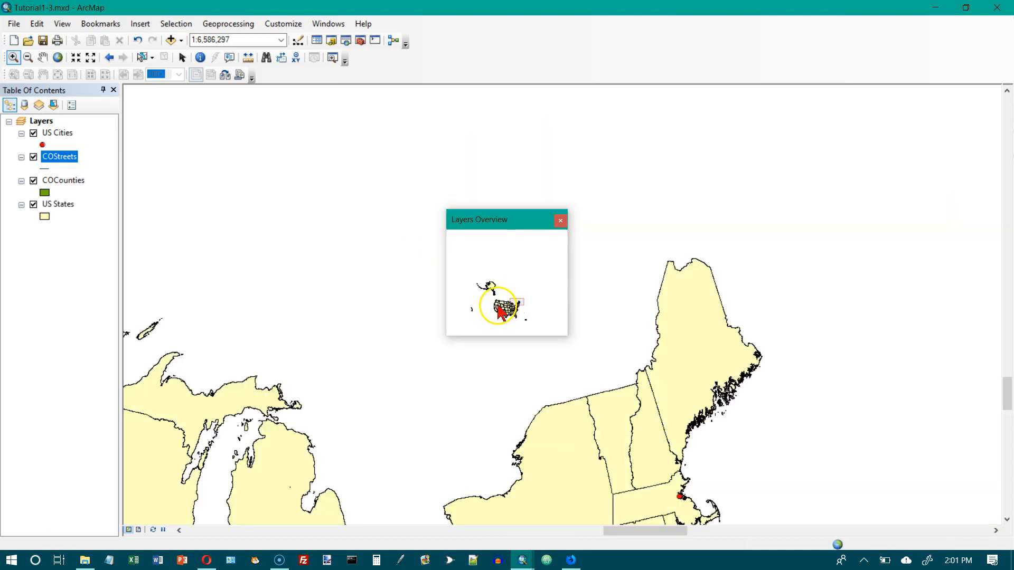
{"action": "mouse_move", "coordinate": [763, 314]}
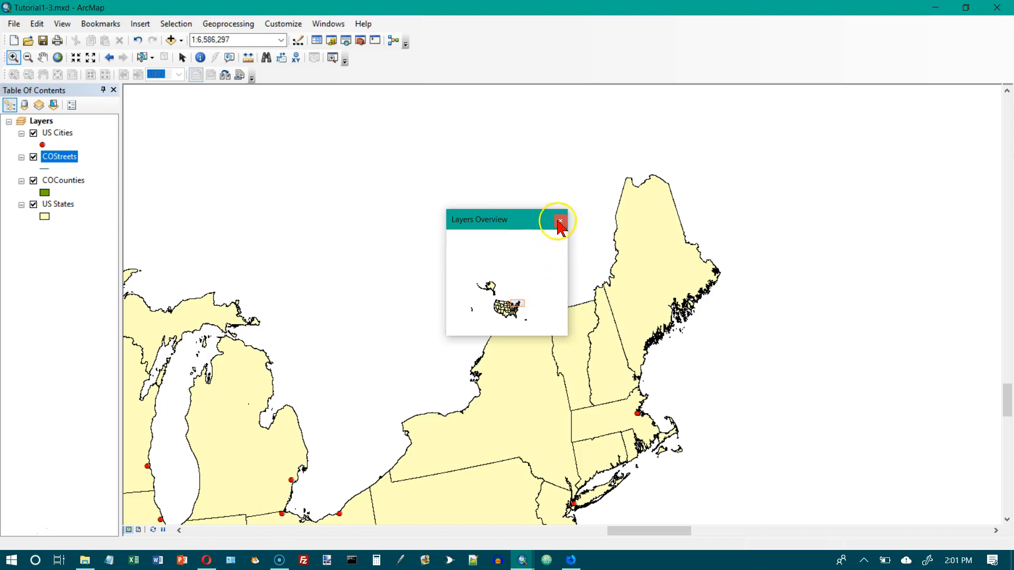
{"action": "left_click", "coordinate": [559, 221]}
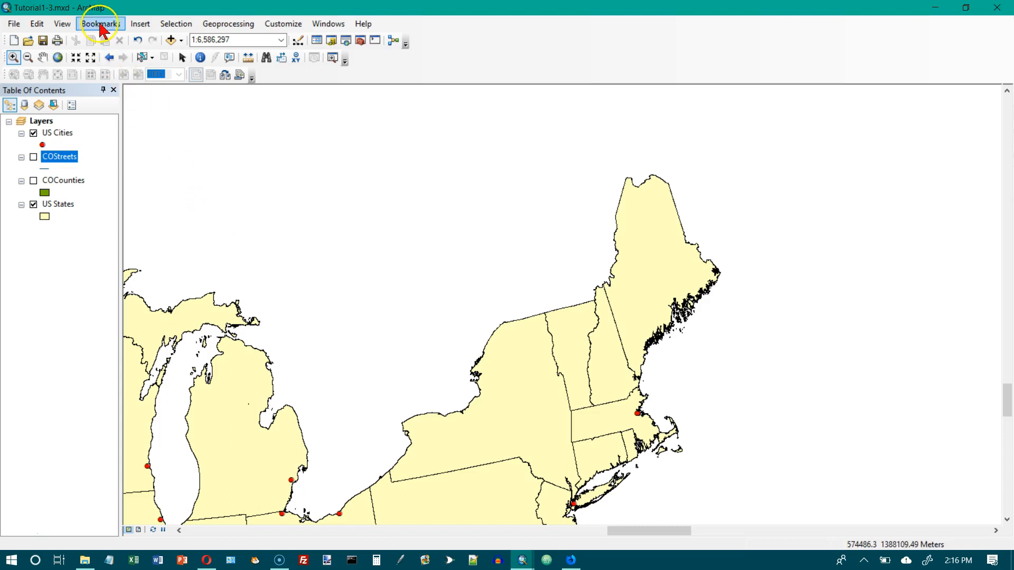
Step: Jump to the 48 Contiguous States bookmark and zoom in on the Florida peninsula
{"action": "left_click", "coordinate": [100, 24]}
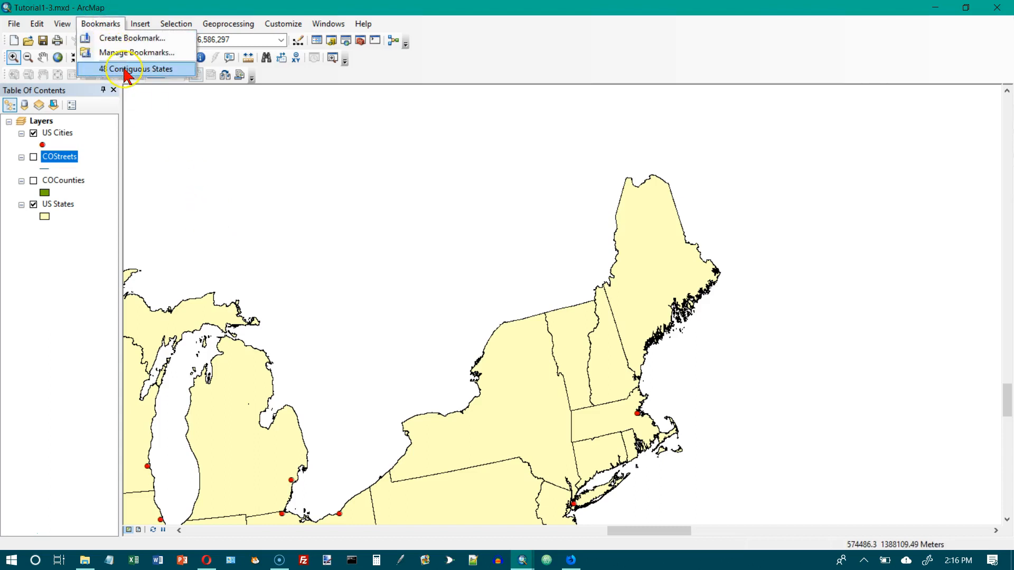
{"action": "mouse_move", "coordinate": [131, 68]}
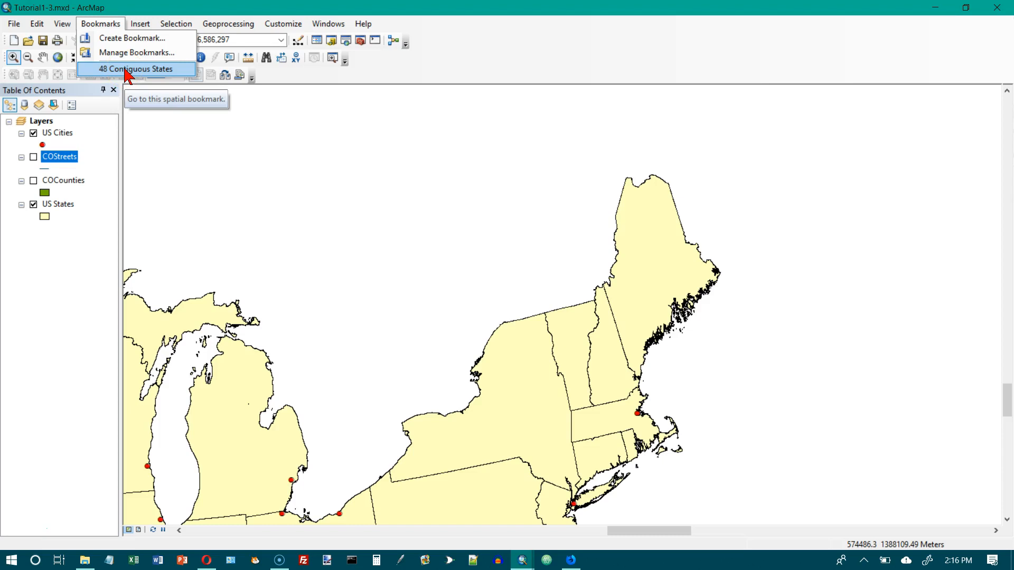
{"action": "left_click", "coordinate": [134, 69]}
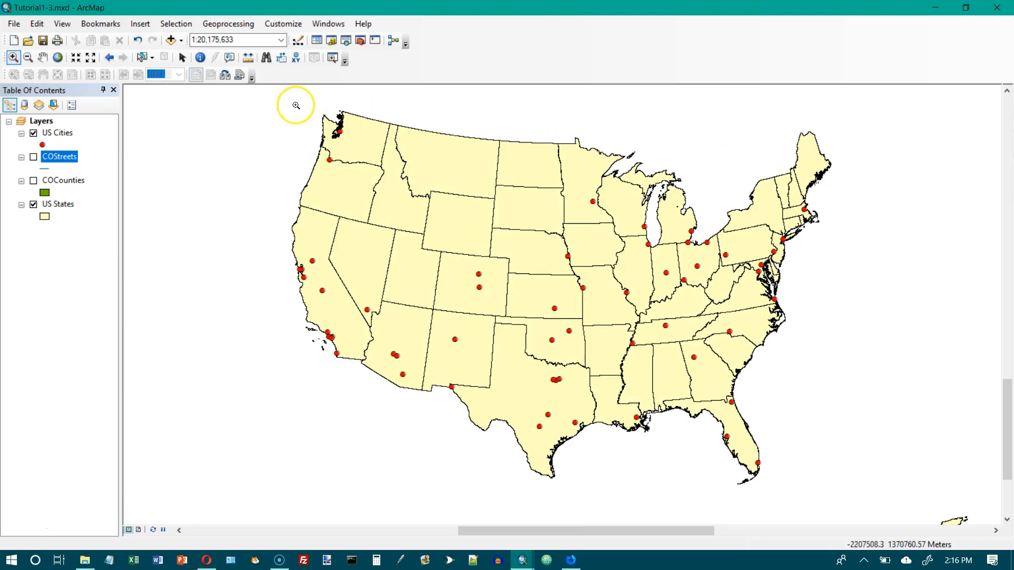
{"action": "mouse_move", "coordinate": [743, 195]}
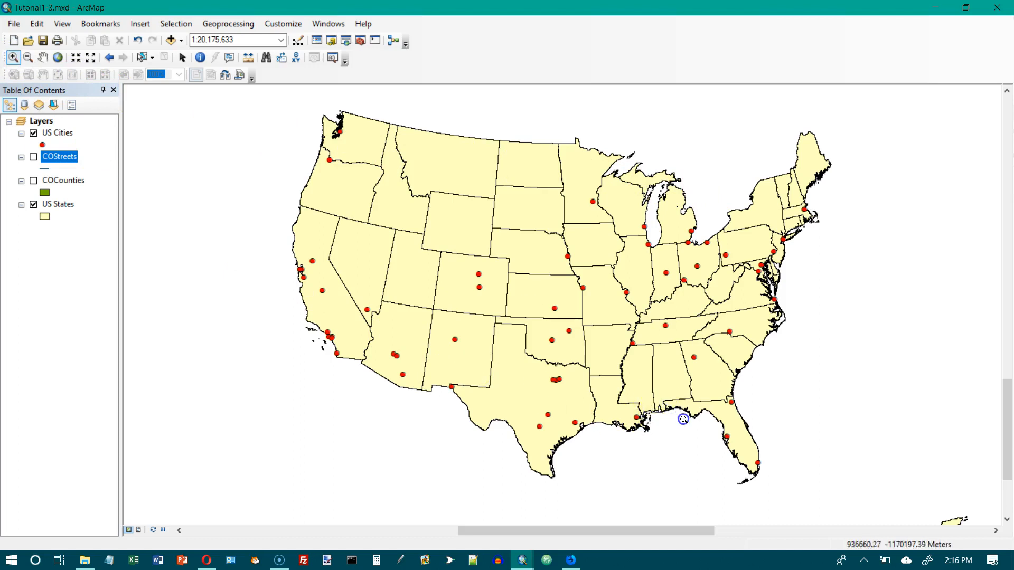
{"action": "left_click_drag", "start_coordinate": [681, 419], "coordinate": [768, 492]}
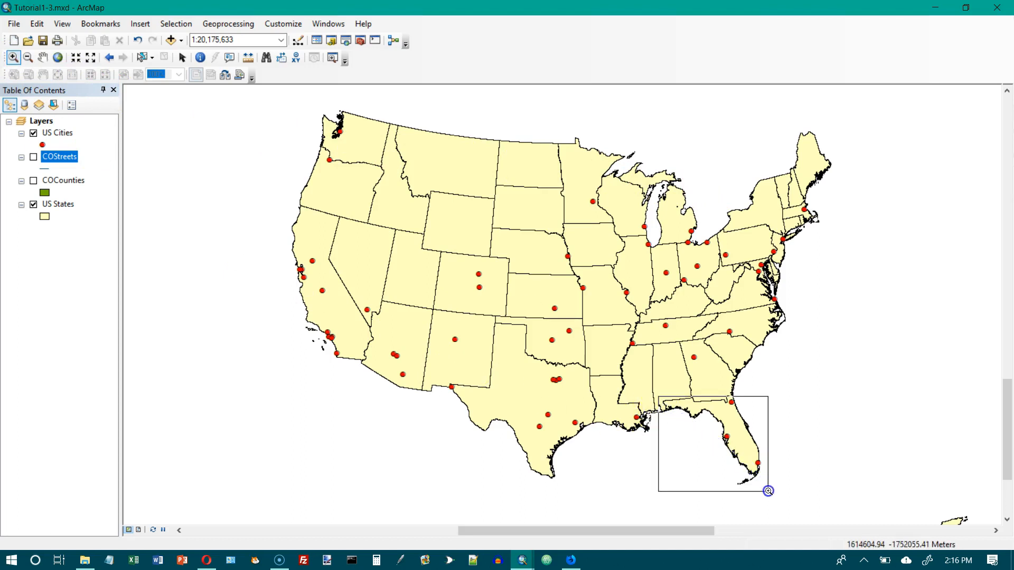
{"action": "left_click_drag", "start_coordinate": [659, 392], "coordinate": [768, 491]}
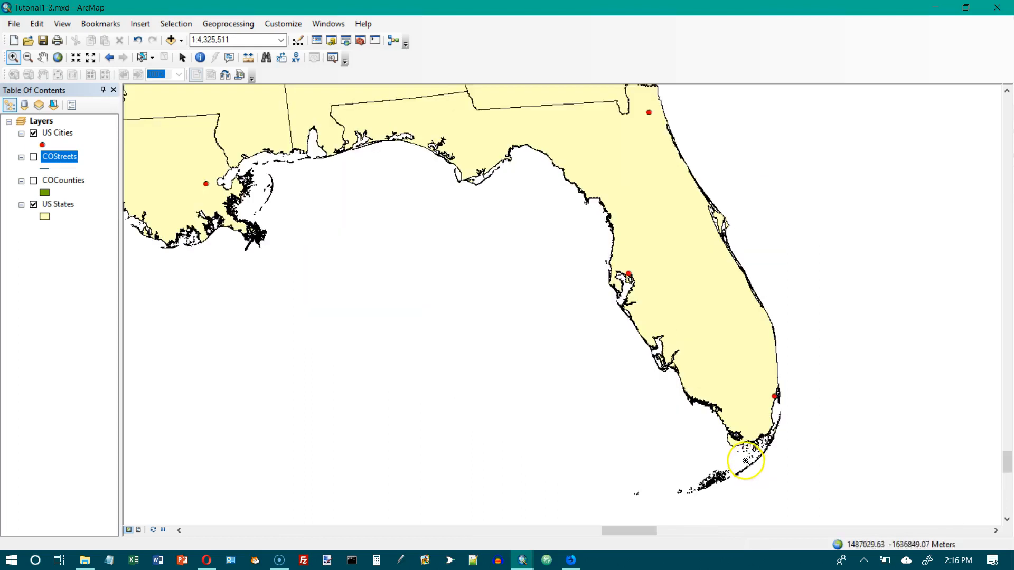
{"action": "mouse_move", "coordinate": [638, 103]}
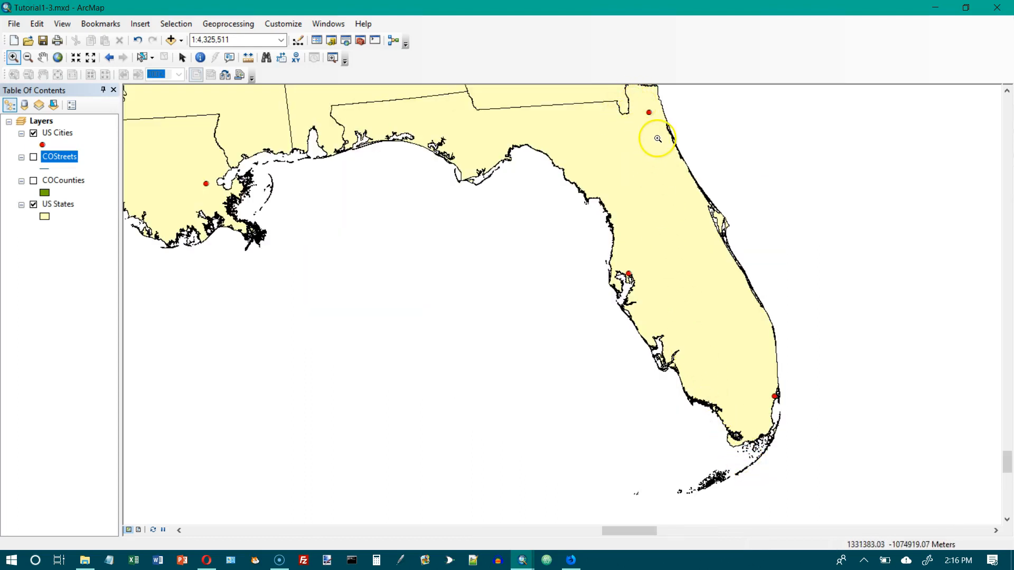
Step: Create a 'Florida' bookmark, then return to the 48 Contiguous States bookmark
{"action": "left_click", "coordinate": [100, 24]}
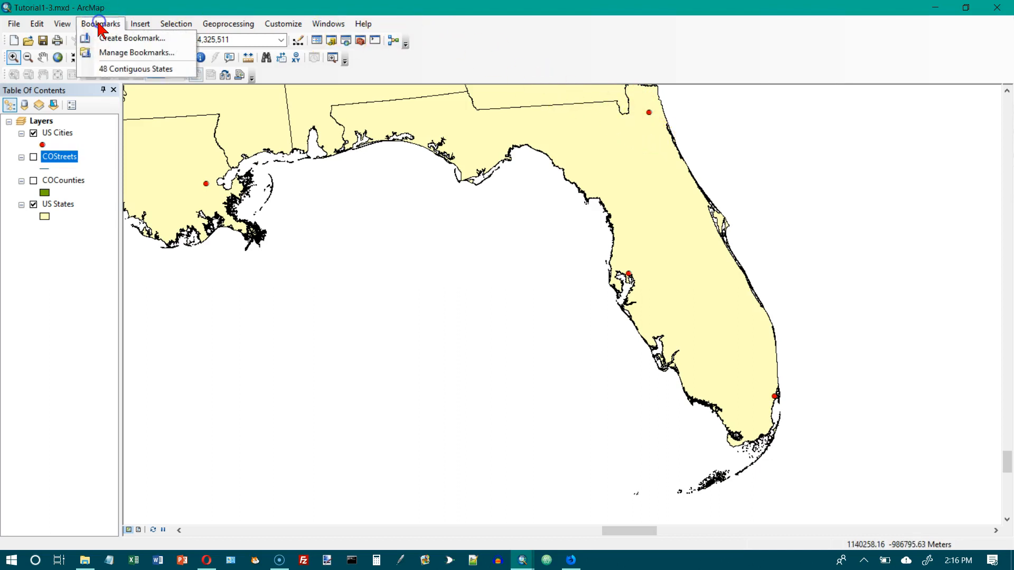
{"action": "left_click", "coordinate": [133, 37]}
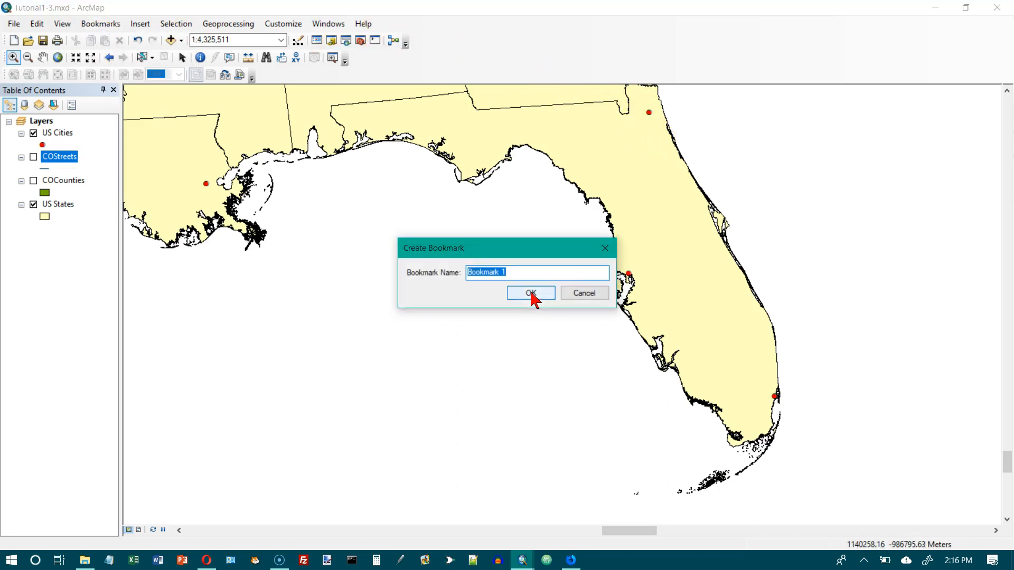
{"action": "mouse_move", "coordinate": [555, 303]}
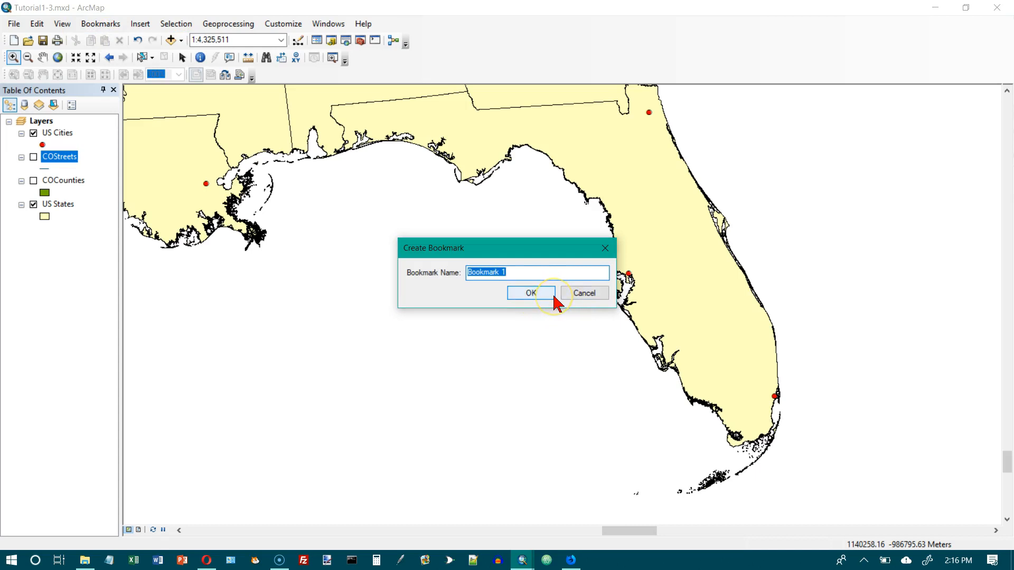
{"action": "type", "text": "Florida"}
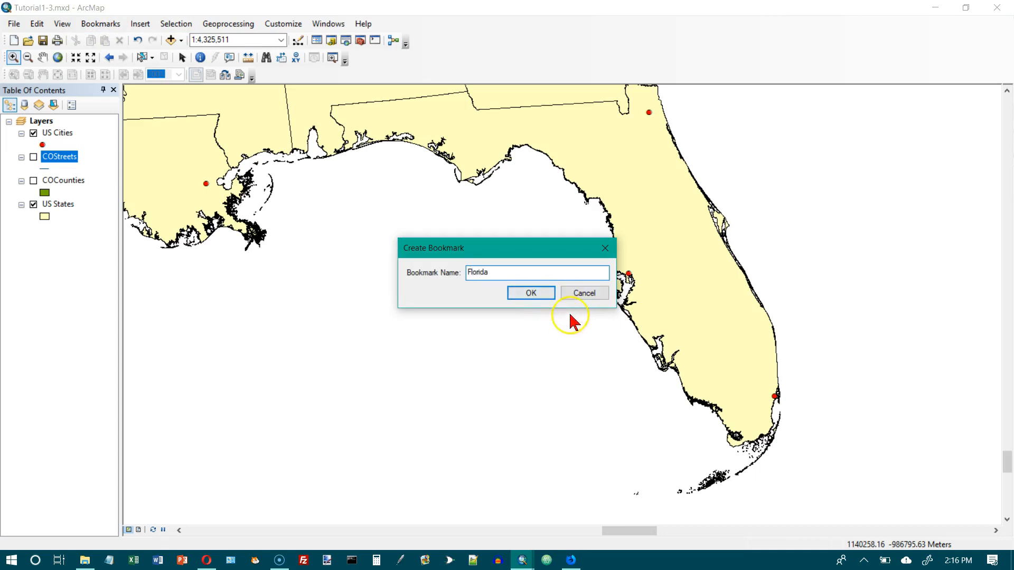
{"action": "left_click", "coordinate": [529, 293]}
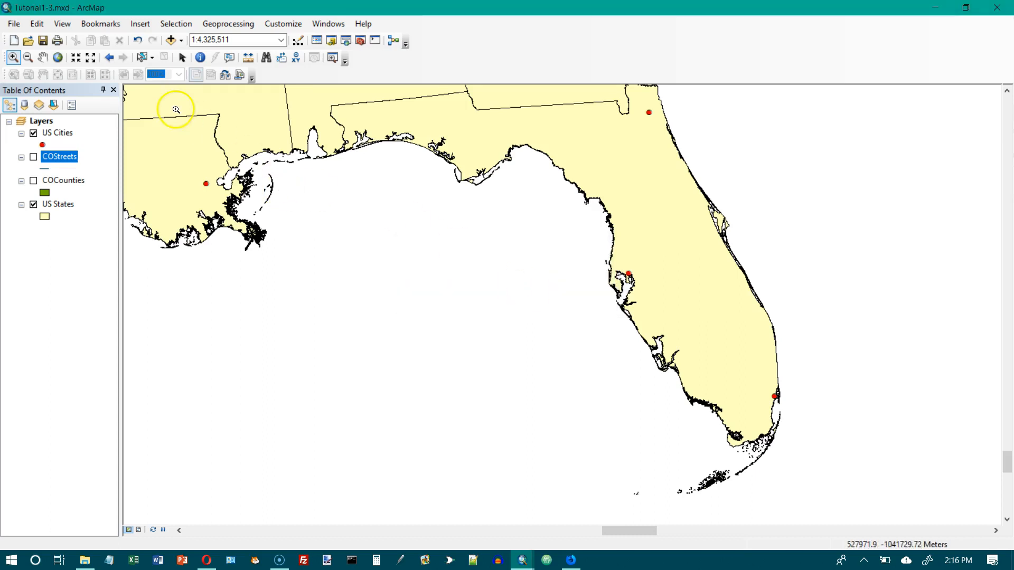
{"action": "left_click", "coordinate": [101, 24]}
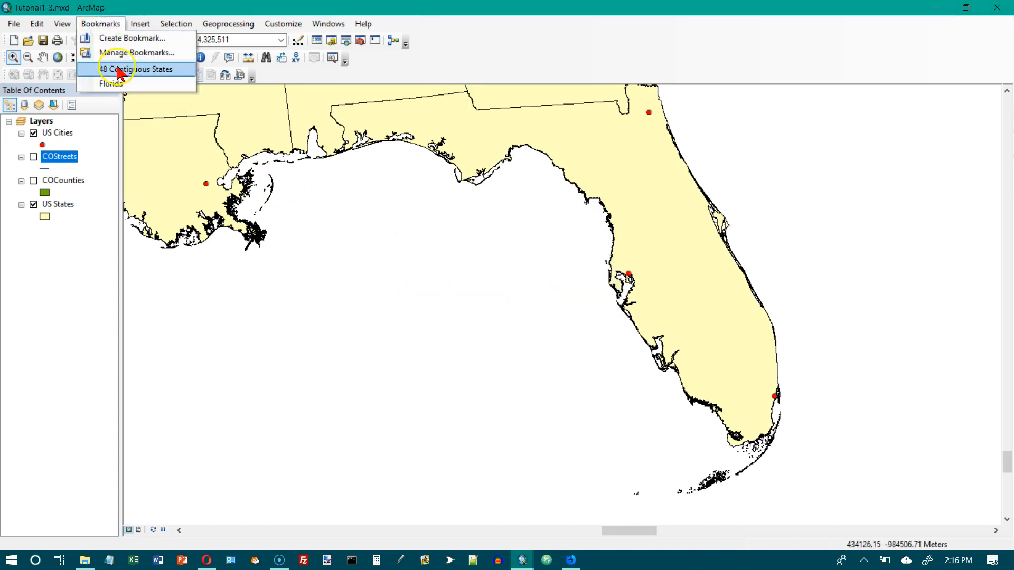
{"action": "left_click", "coordinate": [135, 69]}
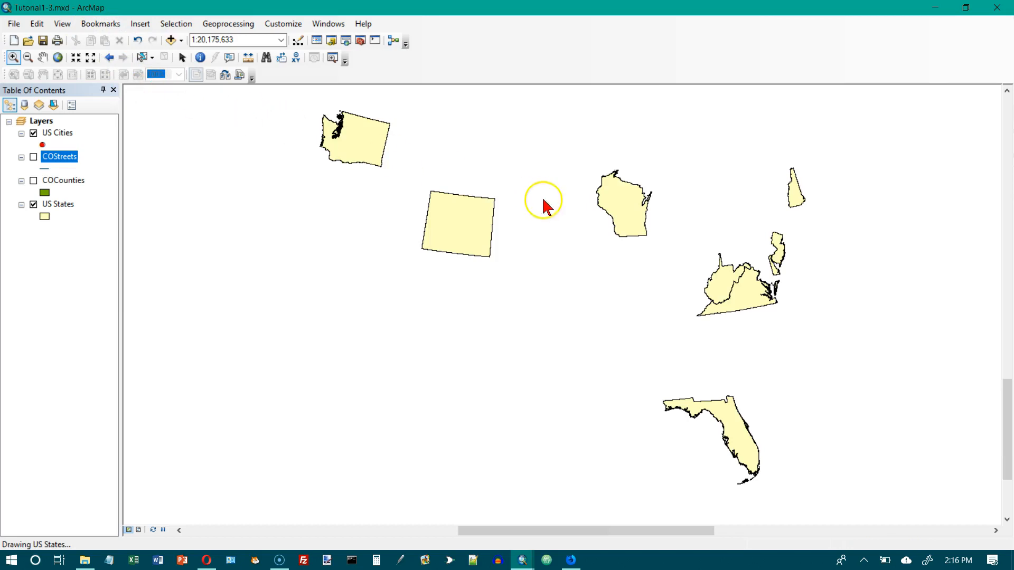